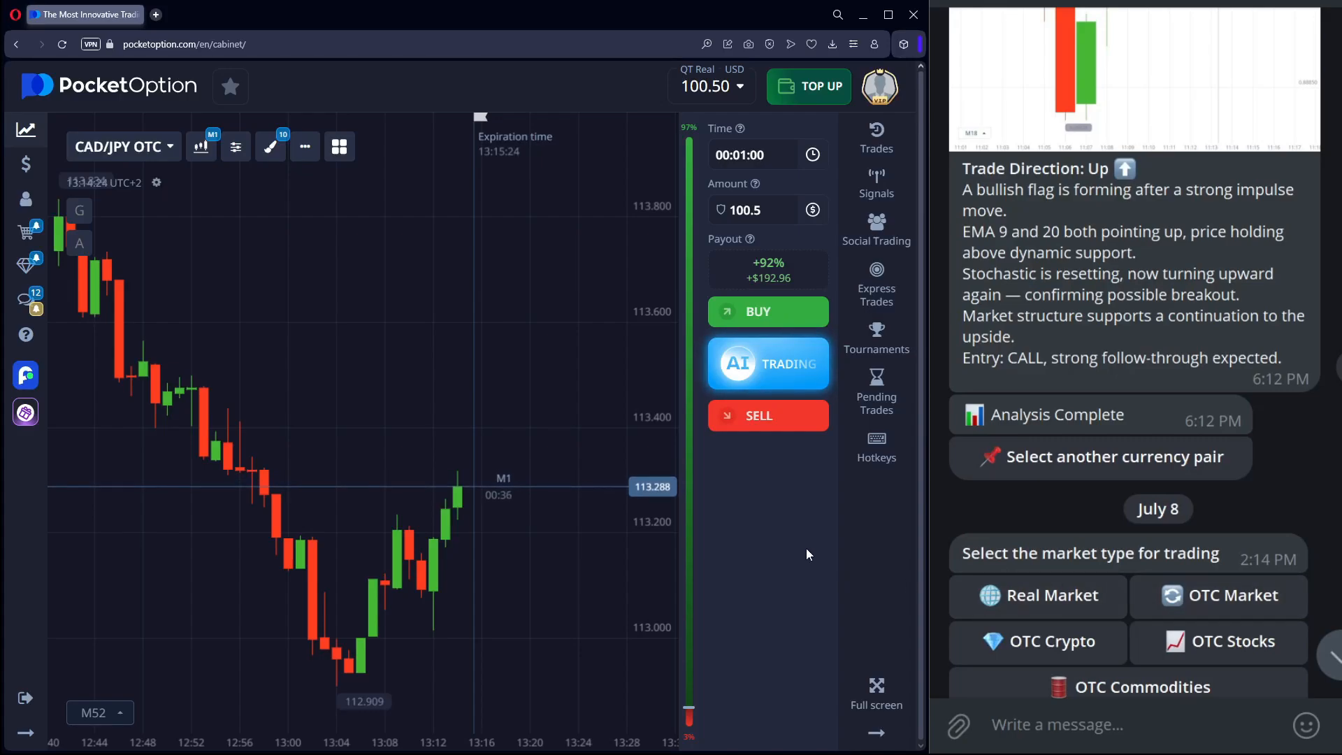
mouse_move(767, 536)
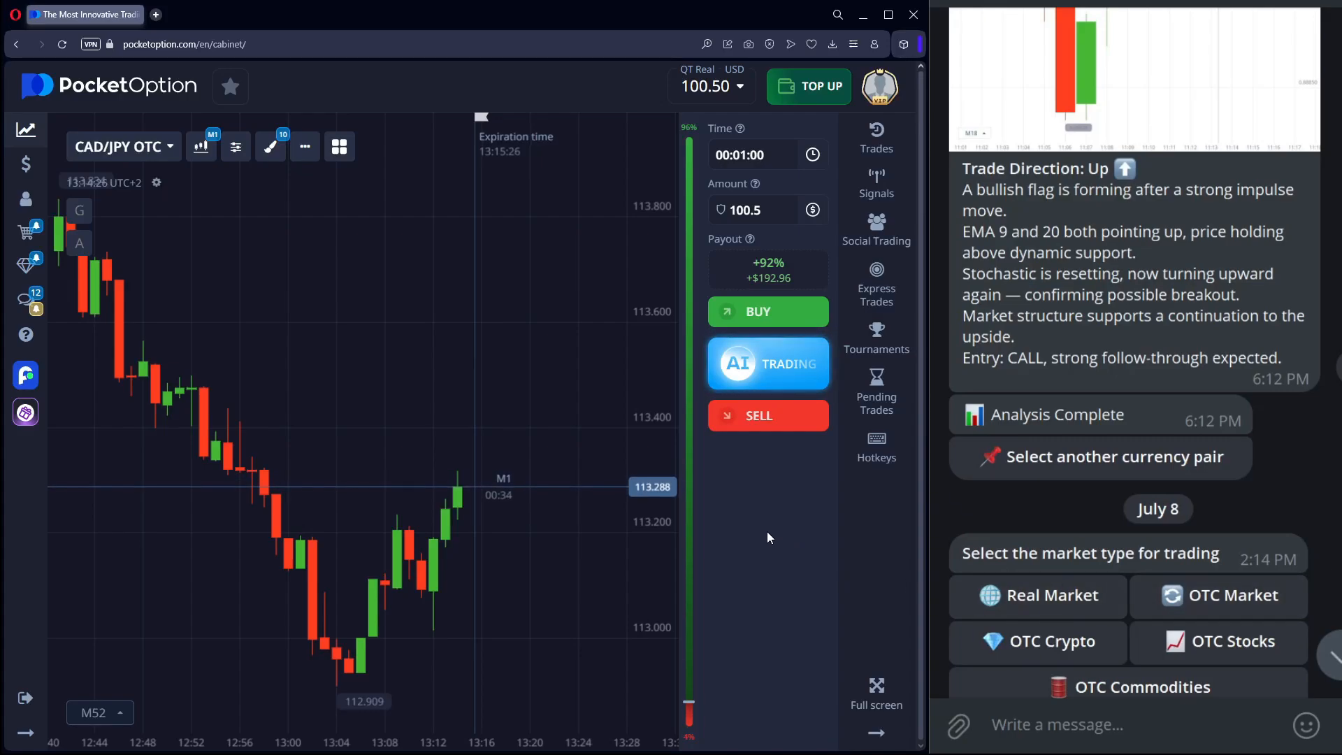
mouse_move(780, 540)
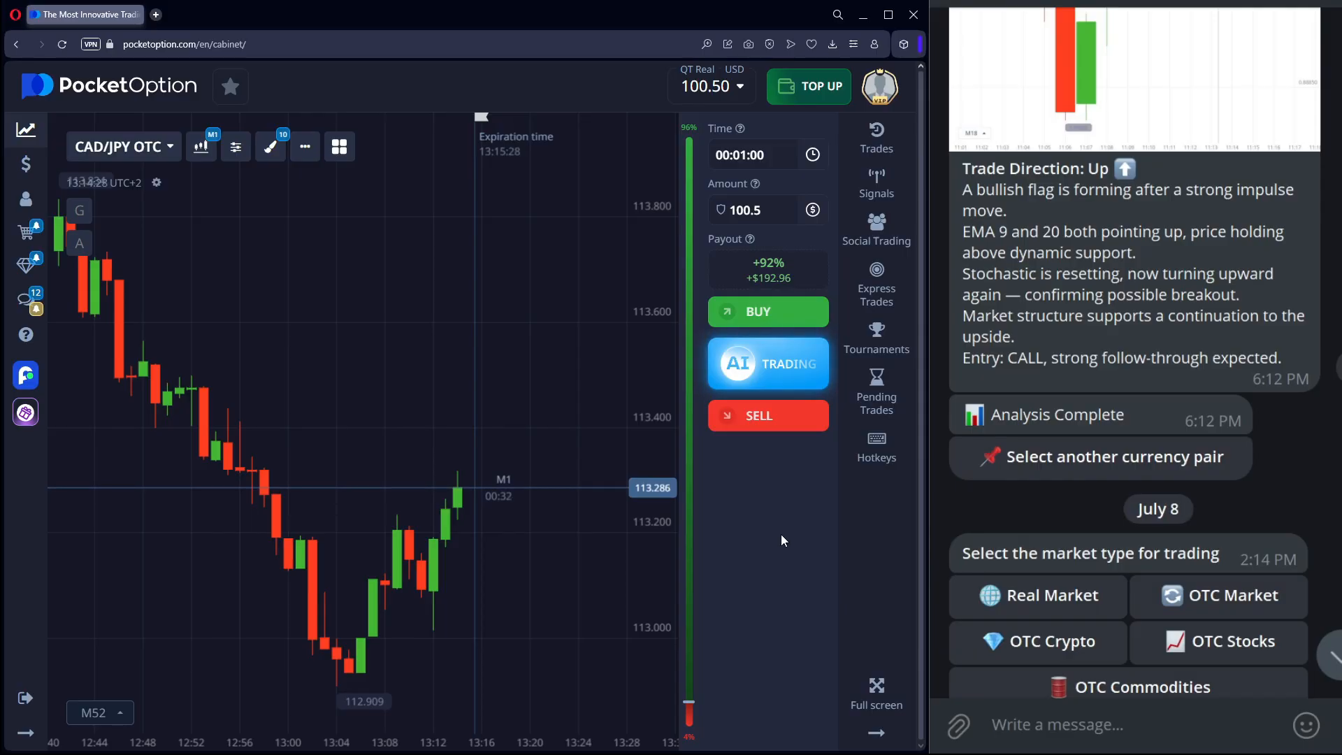
Confirm the Pocket Option trade setup with a one-minute expiry before requesting a signal
left_click(270, 147)
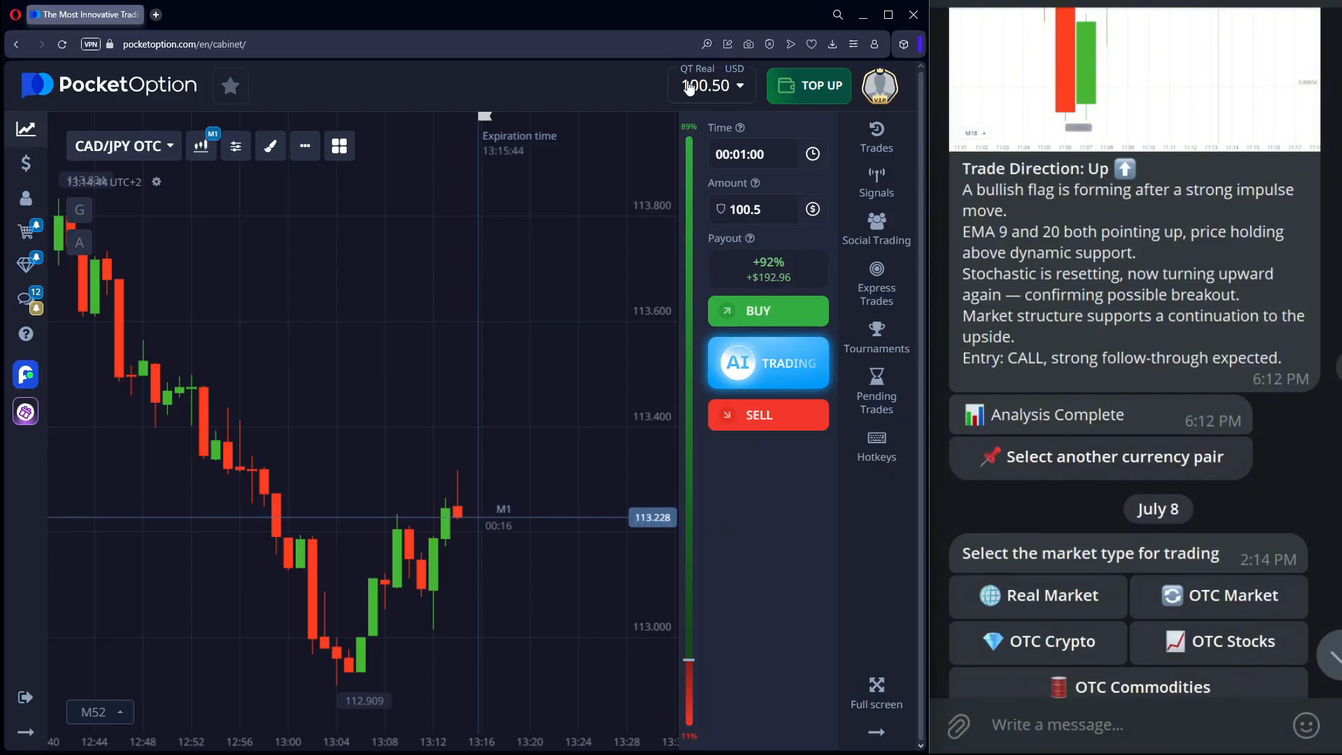
mouse_move(731, 105)
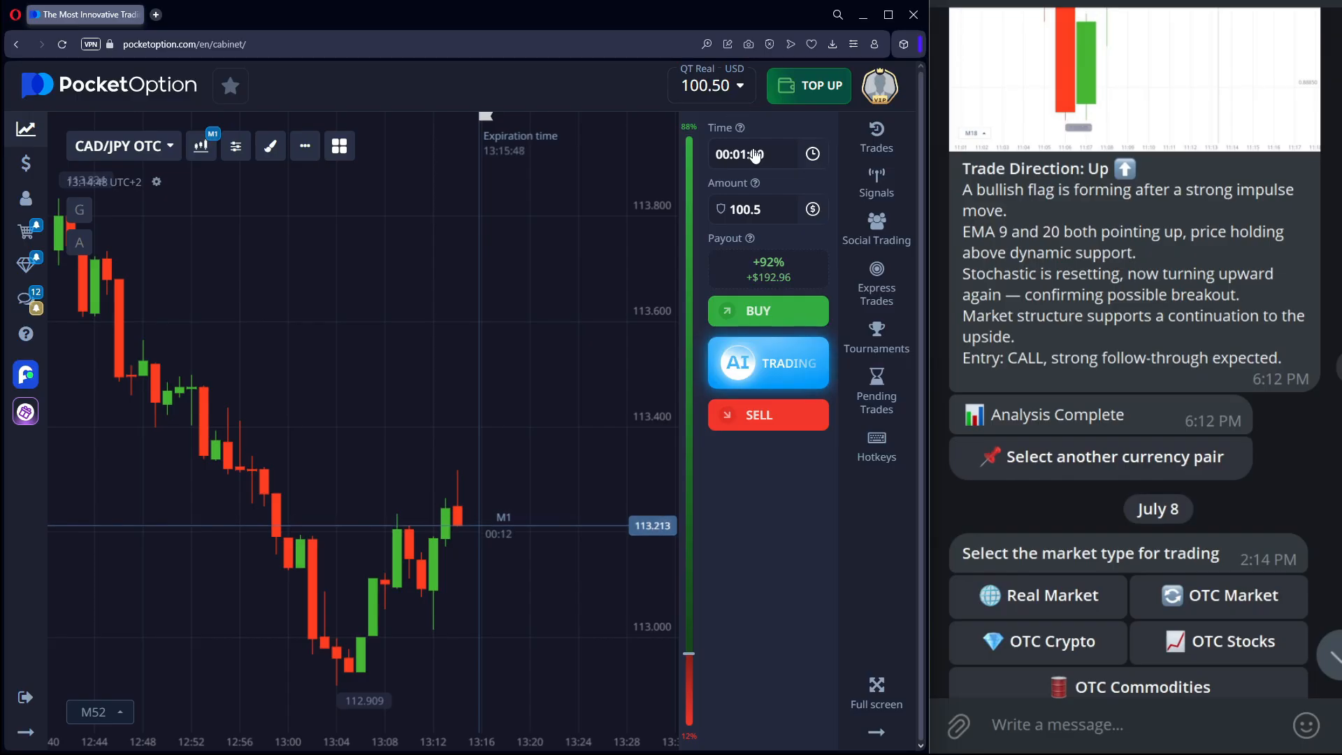
left_click(738, 154)
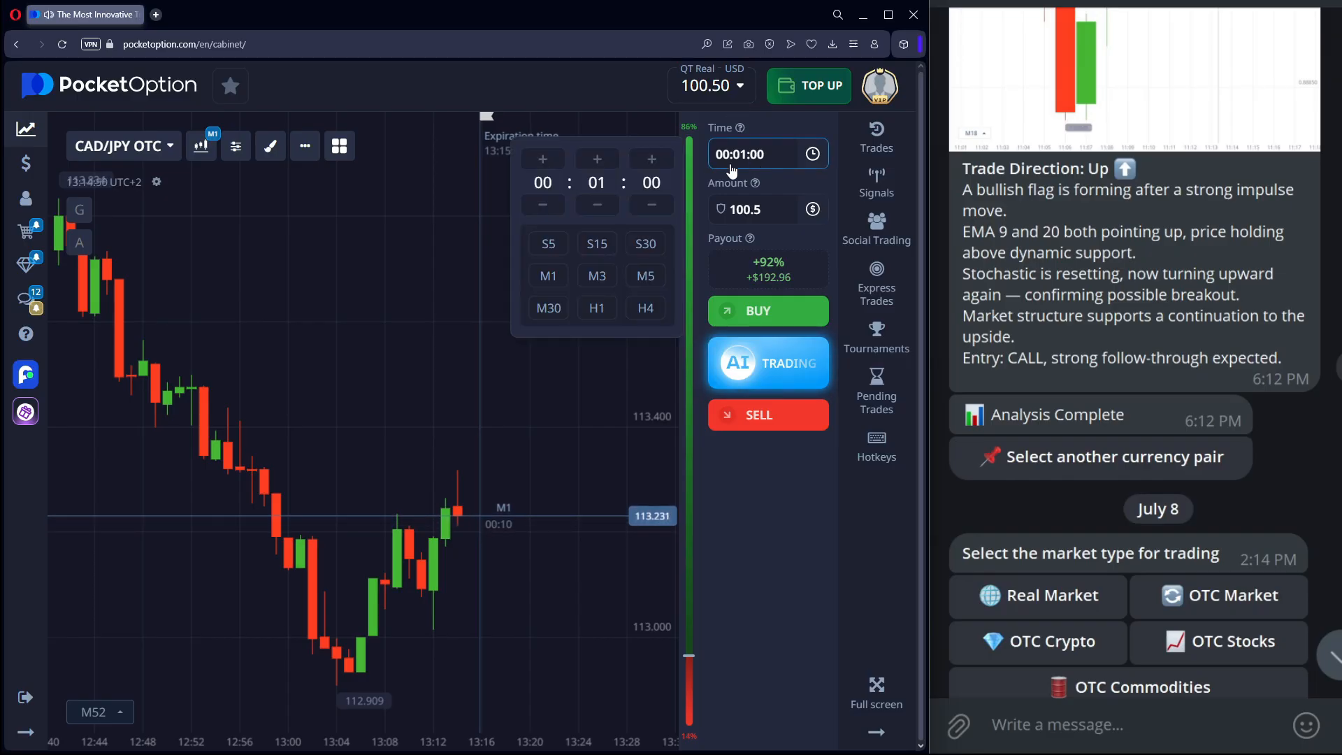
left_click(548, 275)
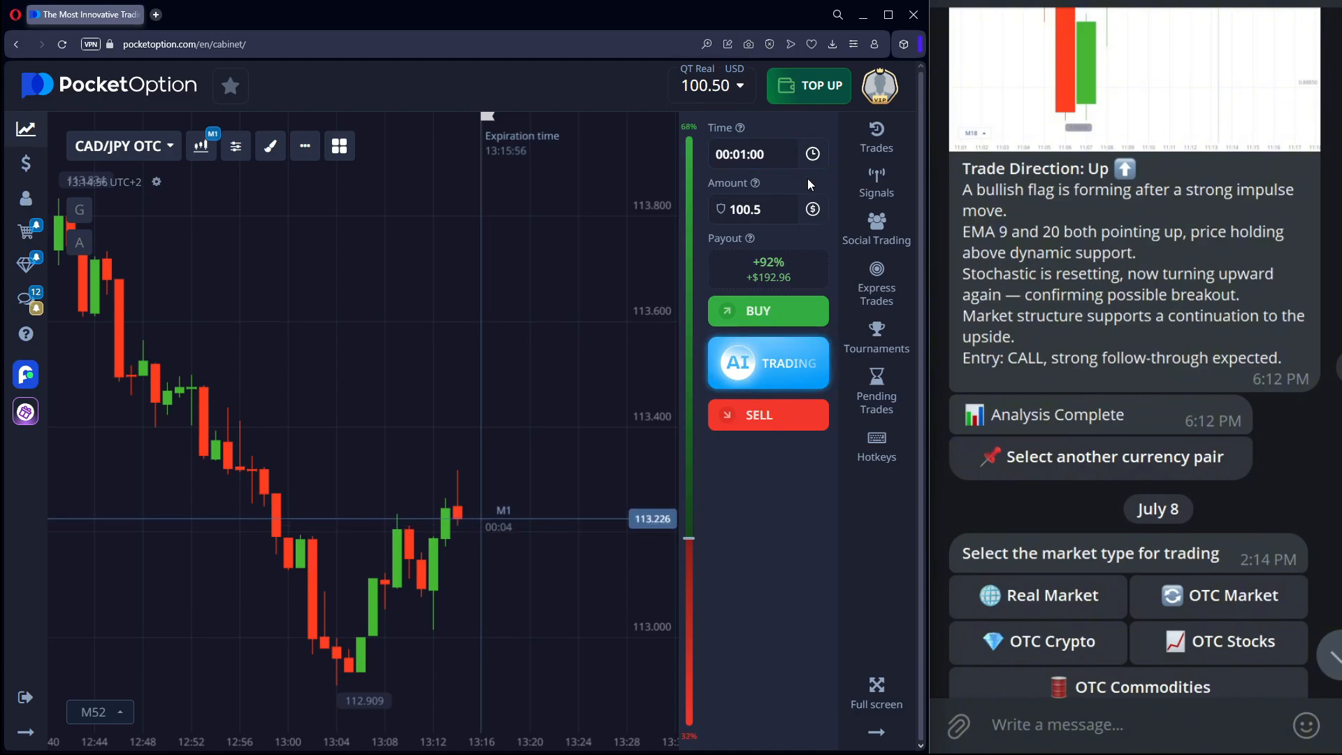
left_click(747, 210)
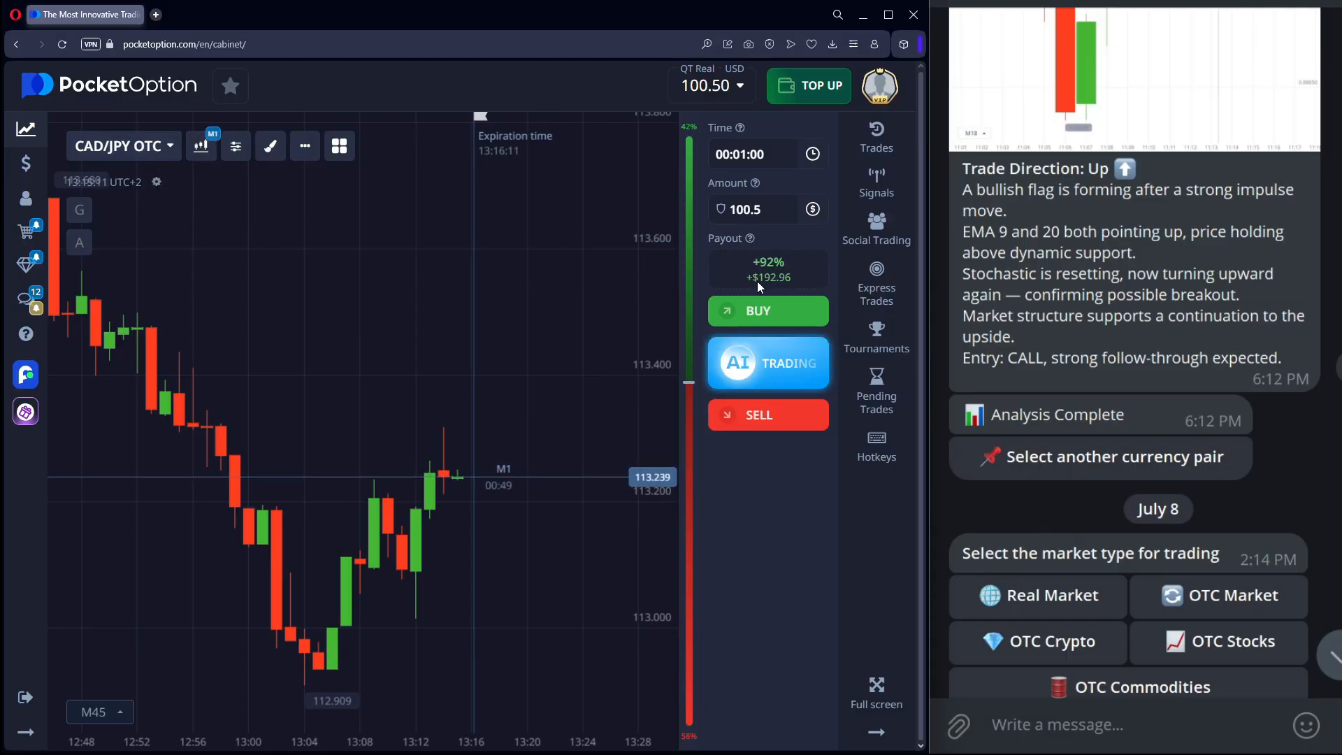
Run the bot's OTC Market scan for CAD/JPY OTC on the 1 Minute timeframe, returning an Up call
scroll("down", 3)
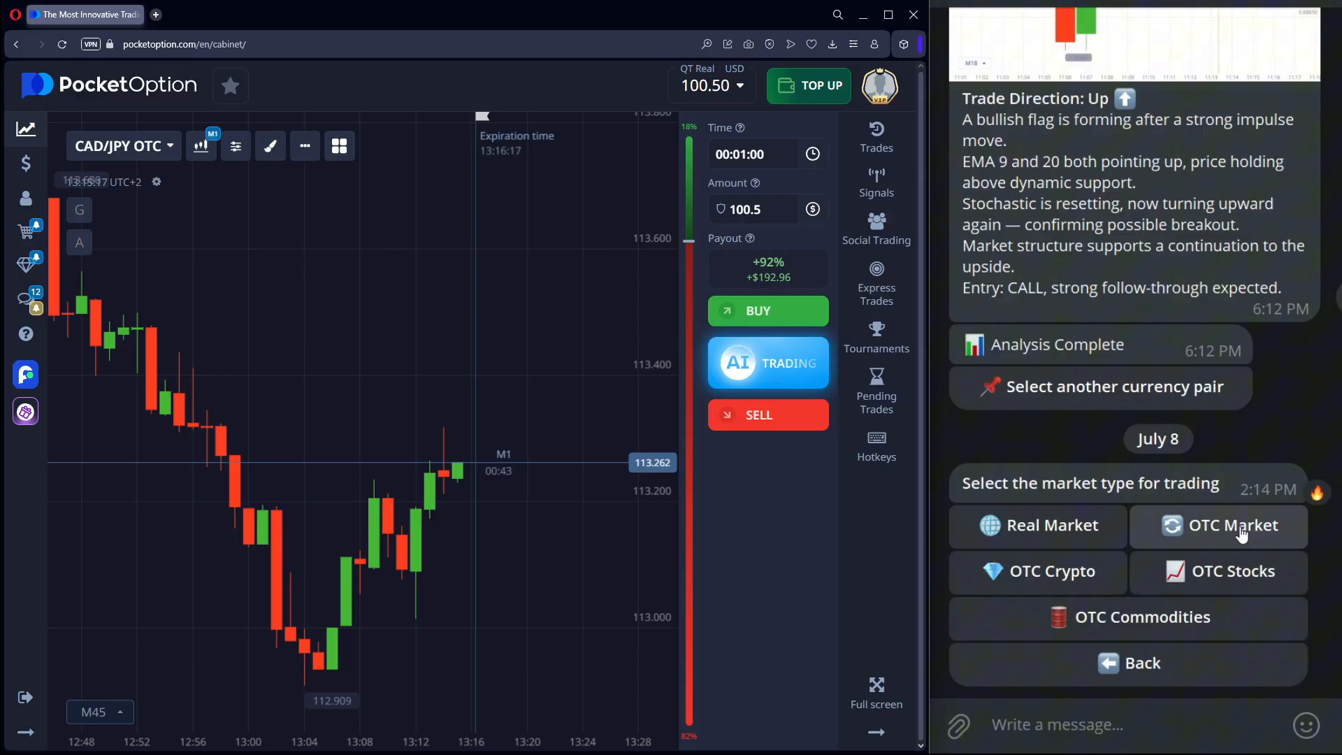
left_click(1232, 524)
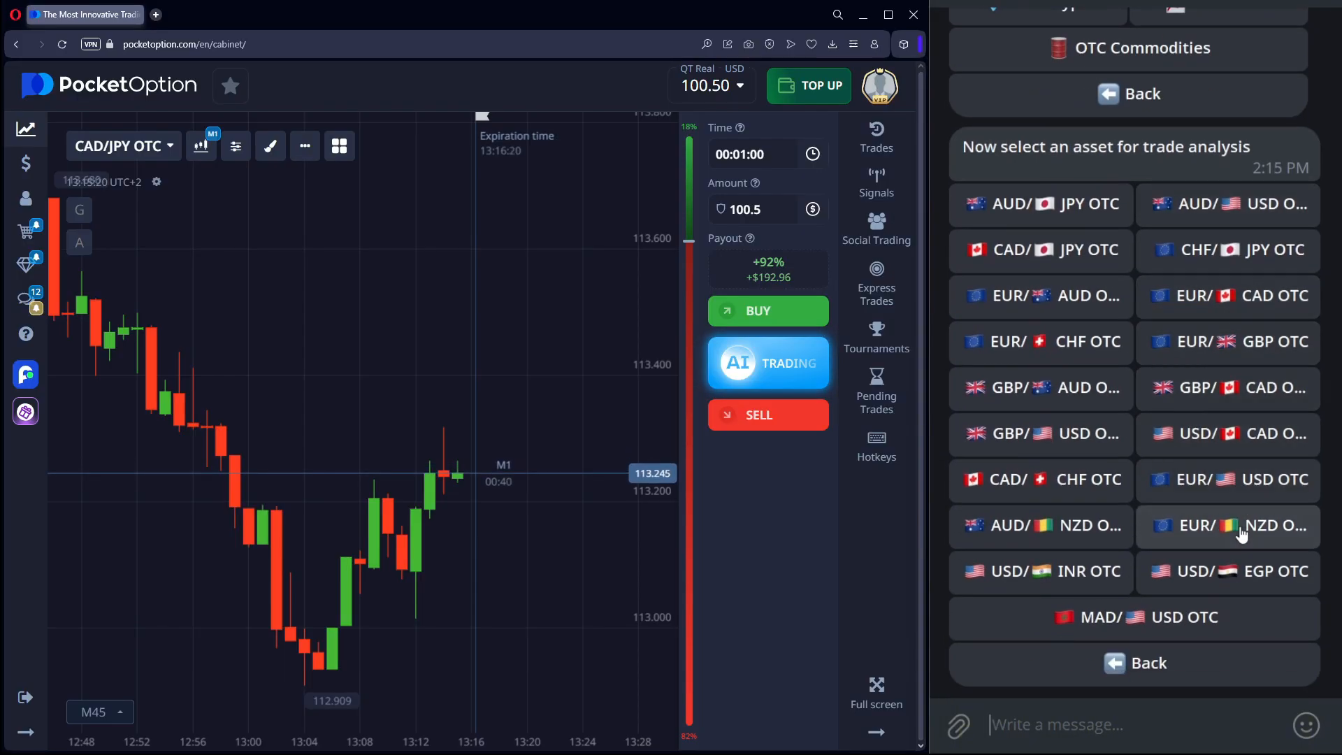
left_click(1038, 248)
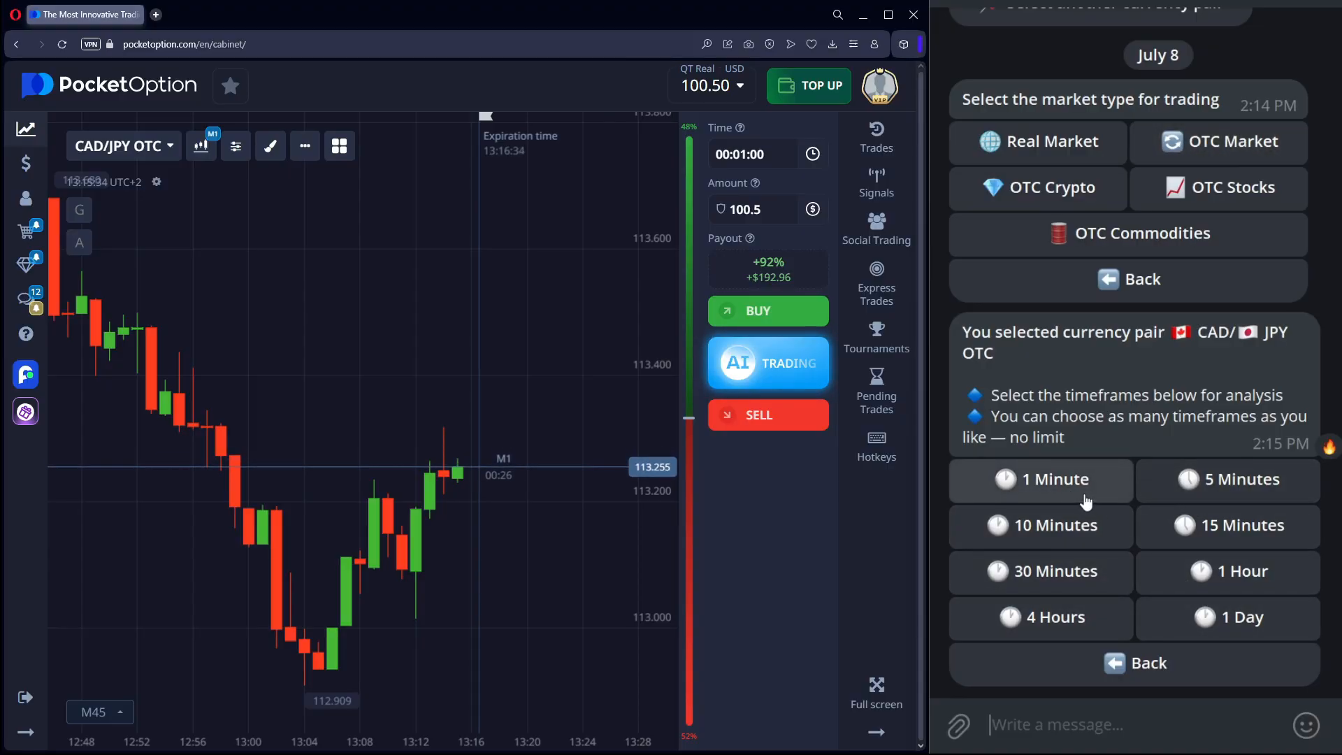
left_click(1040, 478)
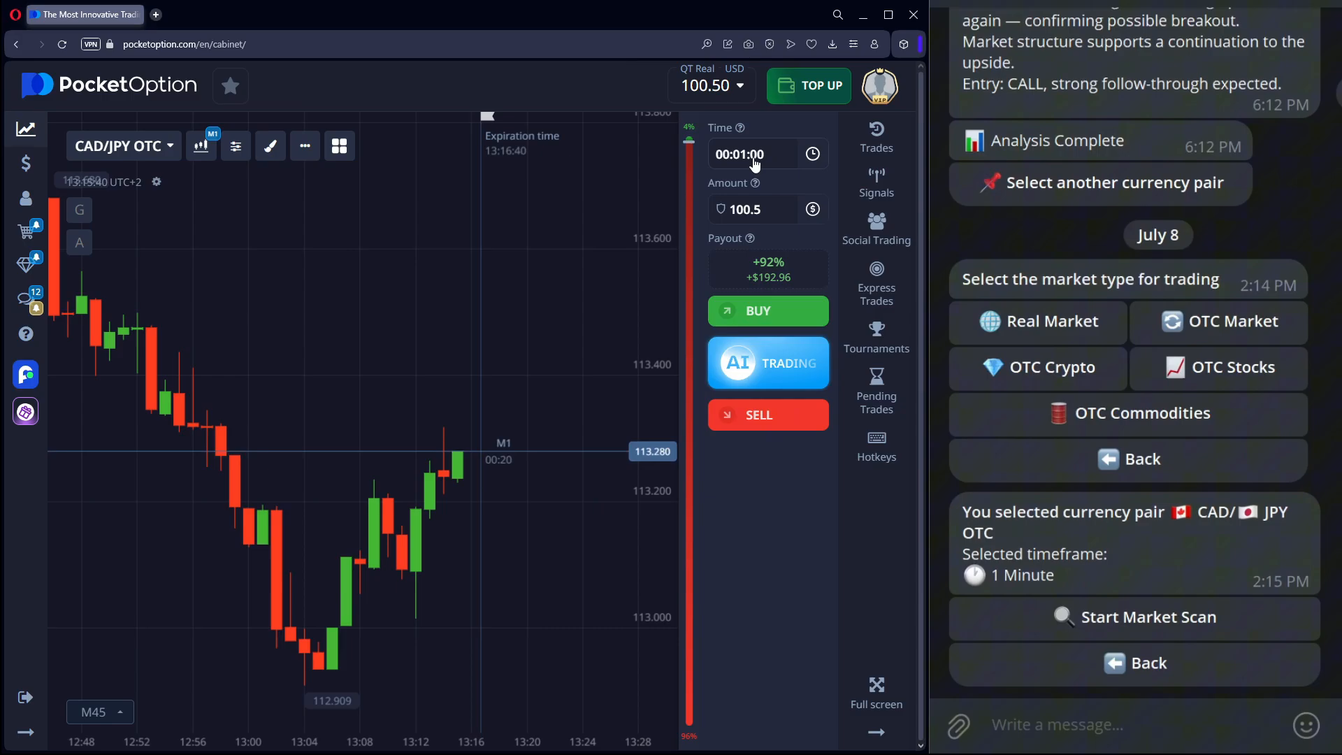
left_click(1147, 617)
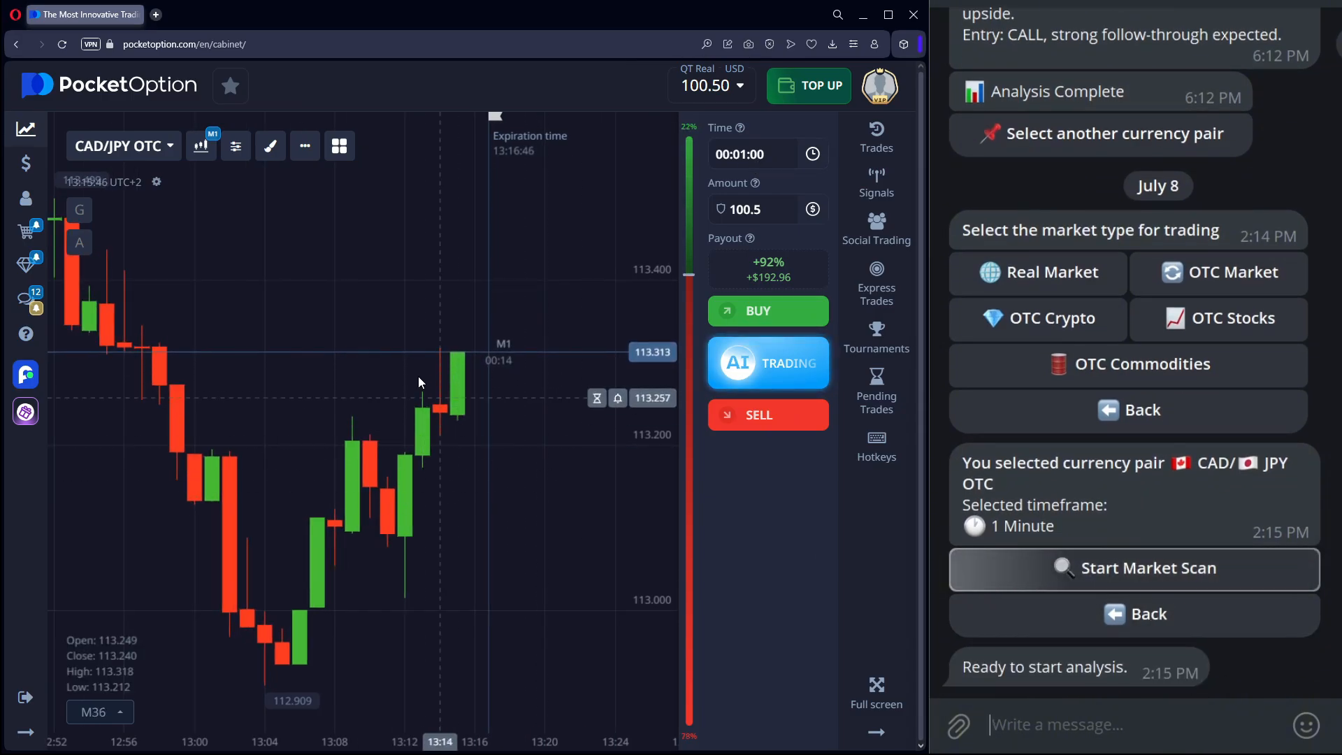
left_click(202, 145)
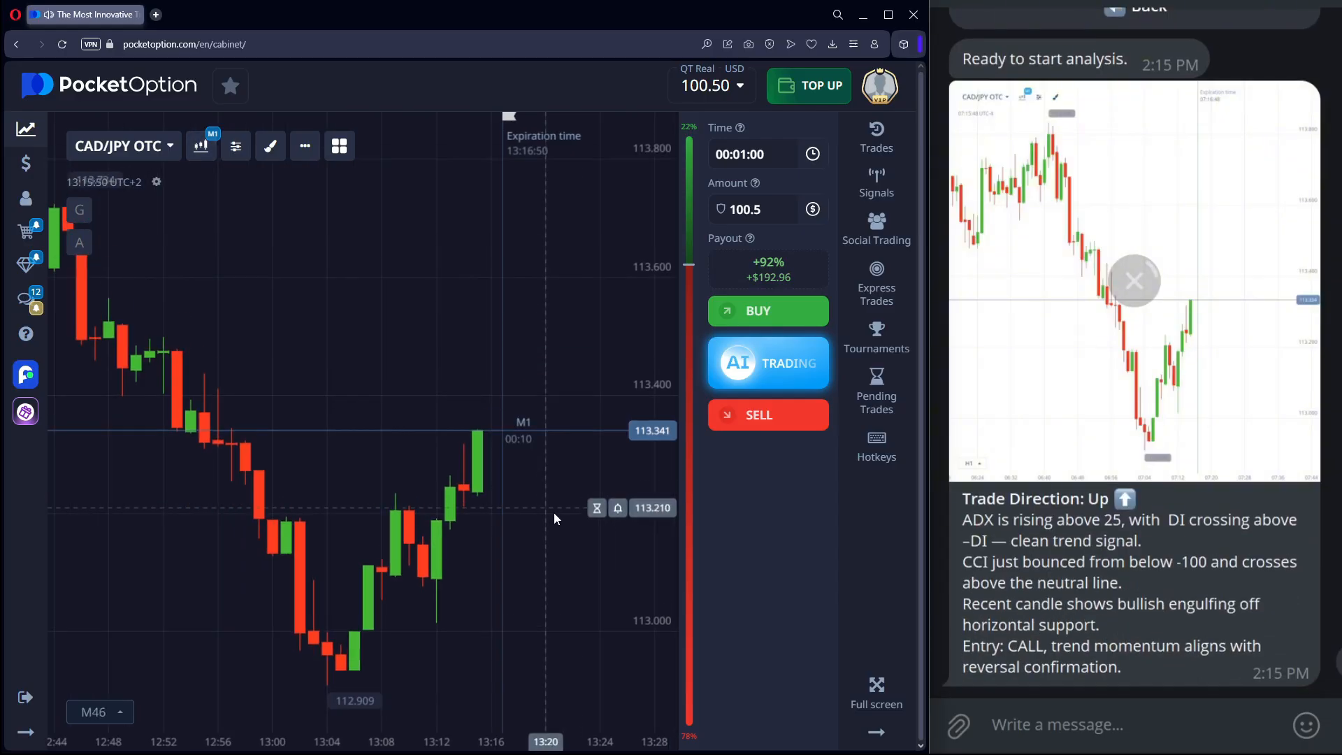
Place a $100.50 one-minute Up trade on CAD/JPY OTC and add the ADX indicator
left_click(766, 310)
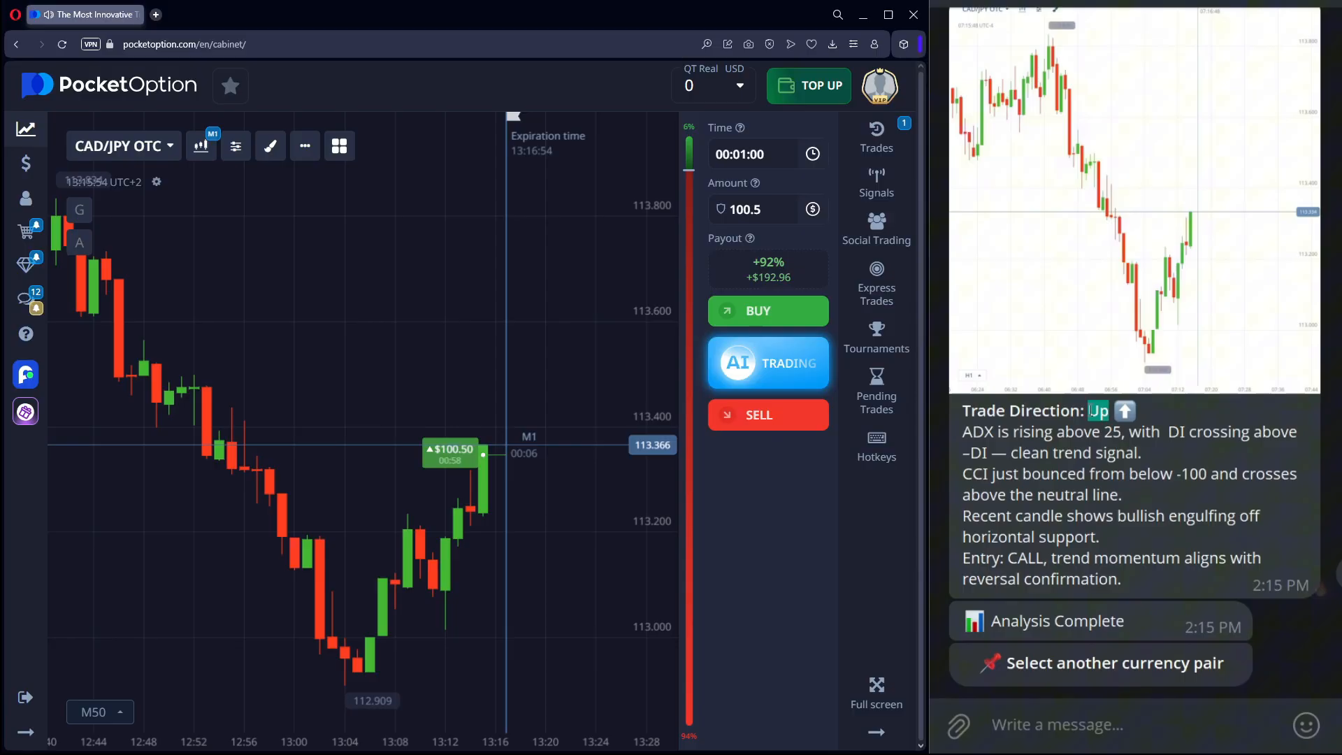
left_click(94, 711)
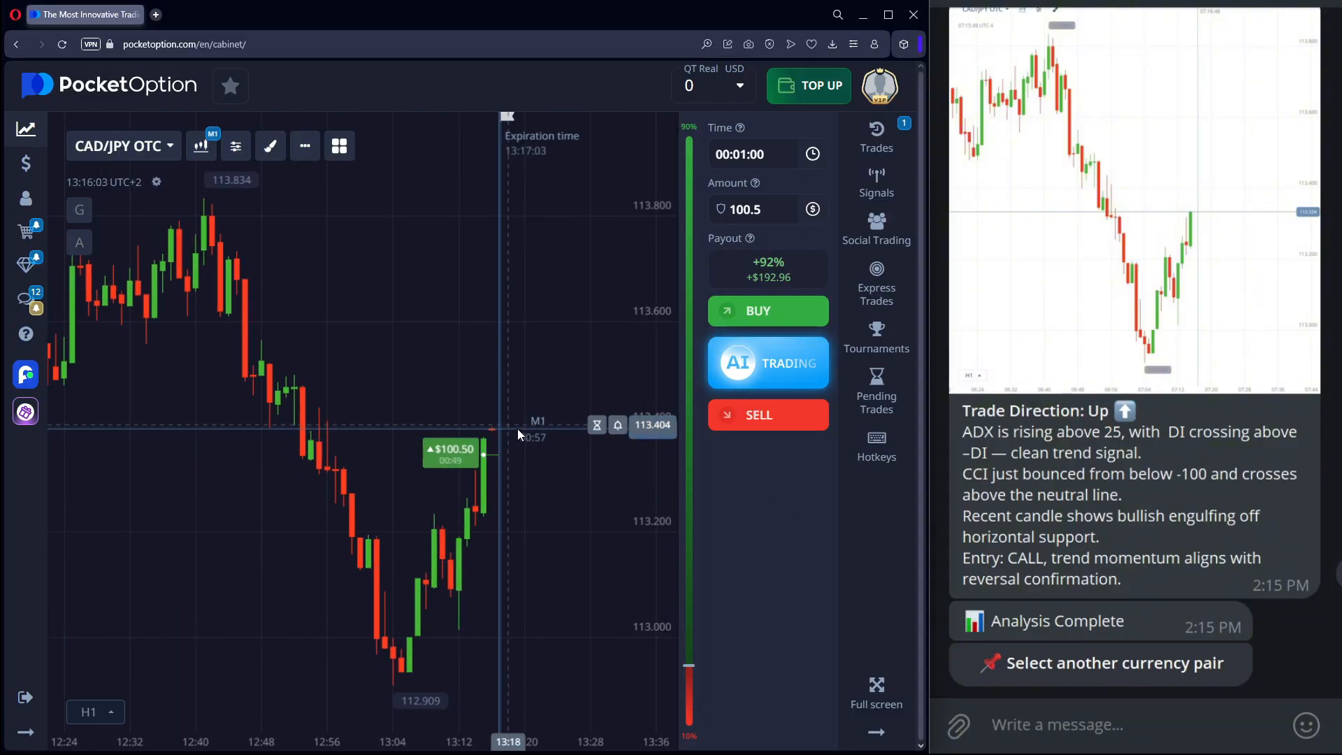
left_click(234, 146)
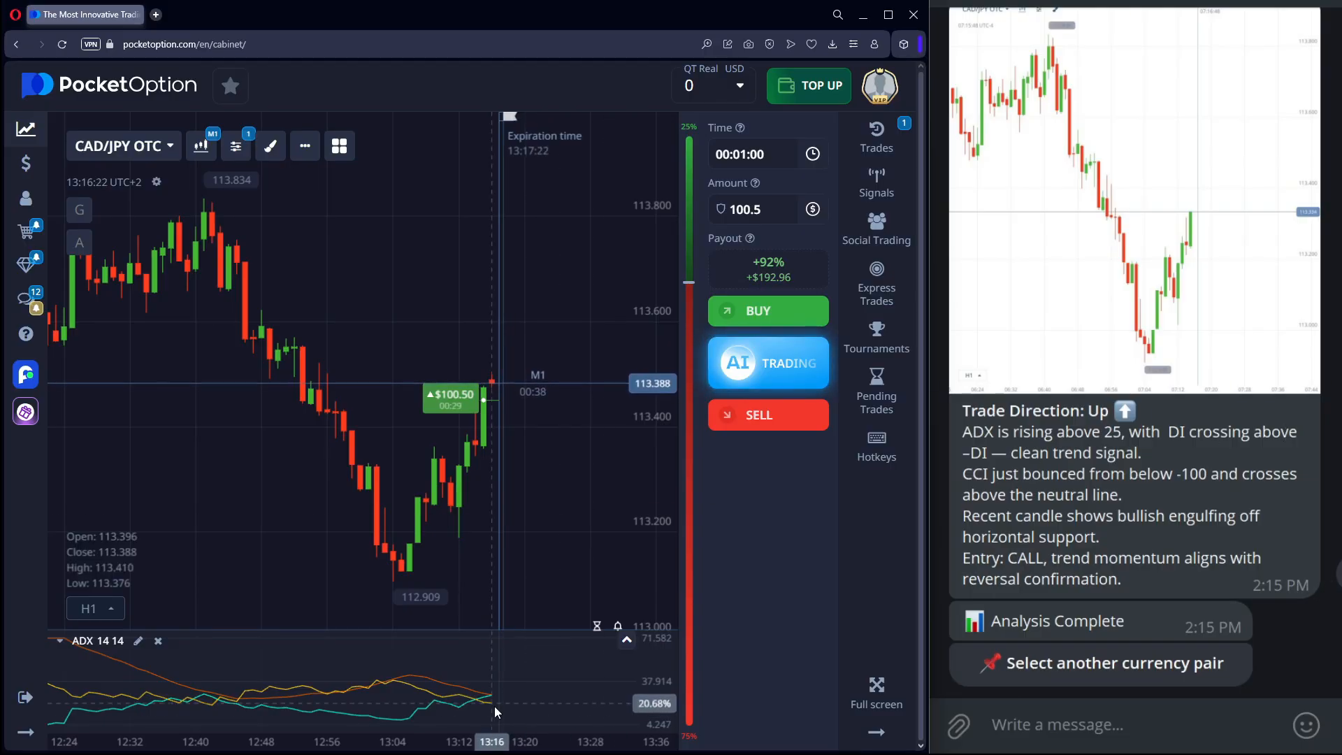
Add the CCI 20 indicator beneath the ADX panel as the CAD/JPY trade closes in profit
left_click(201, 144)
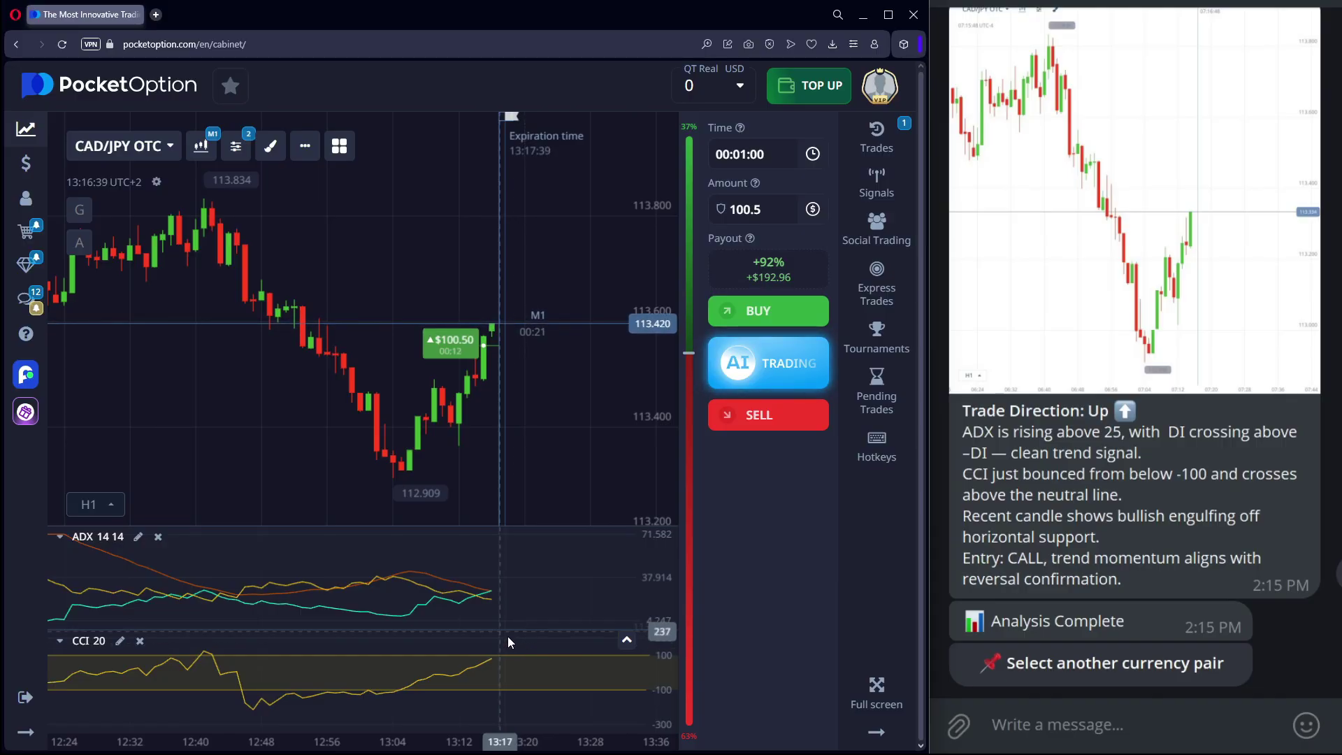
left_click(88, 504)
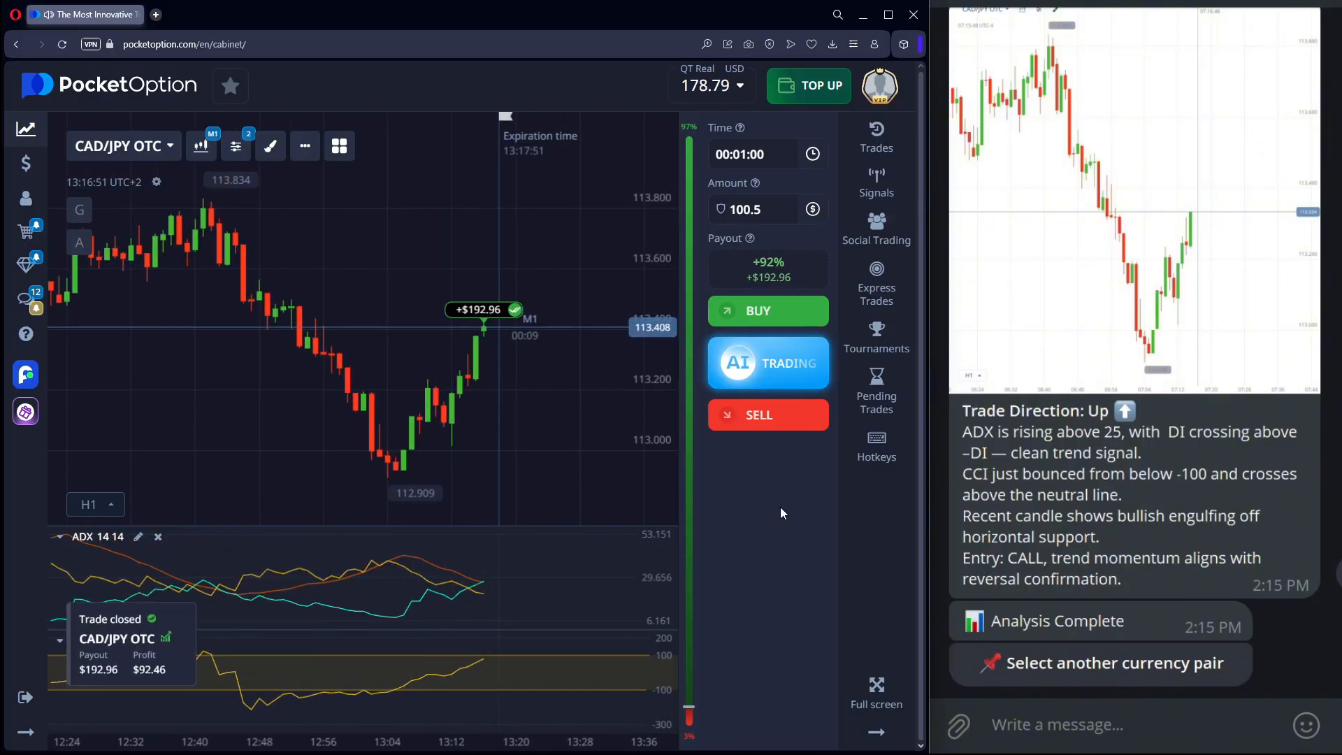
mouse_move(504, 367)
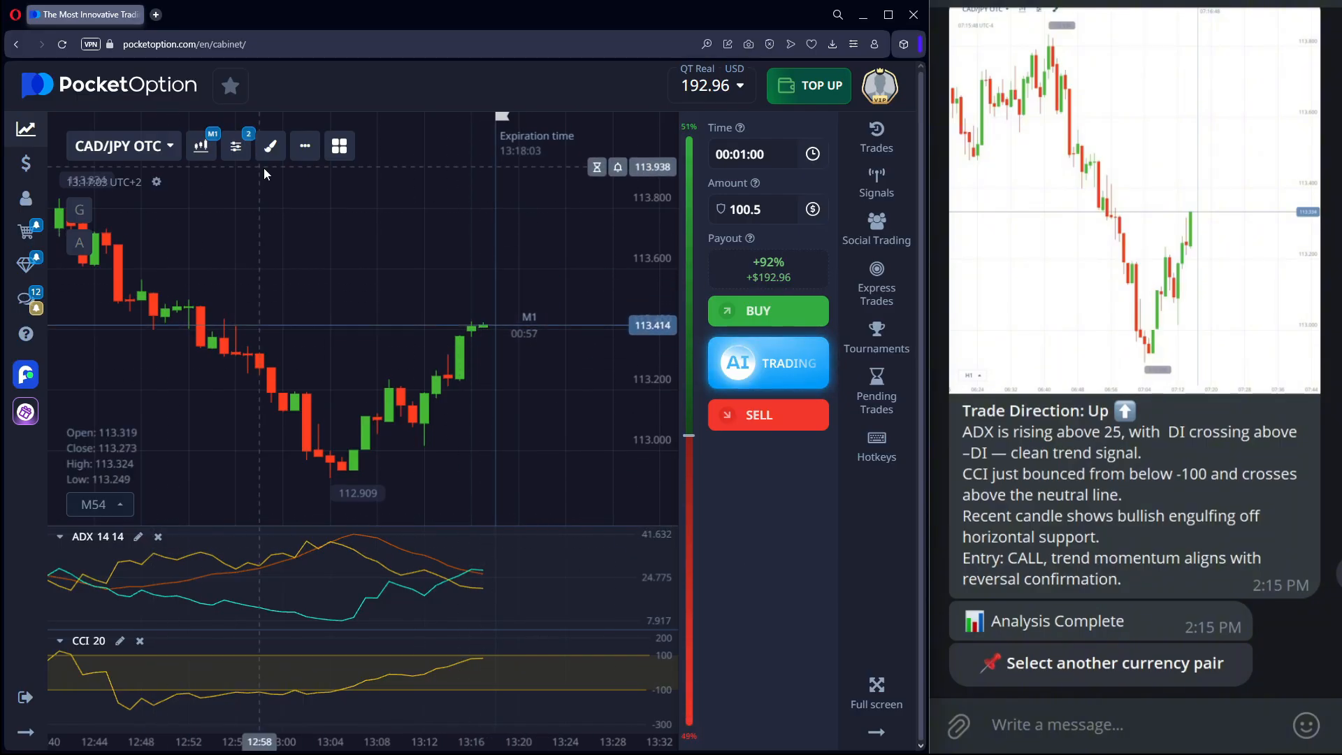
Make AUD/CHF the active chart asset from the Currencies list
left_click(120, 145)
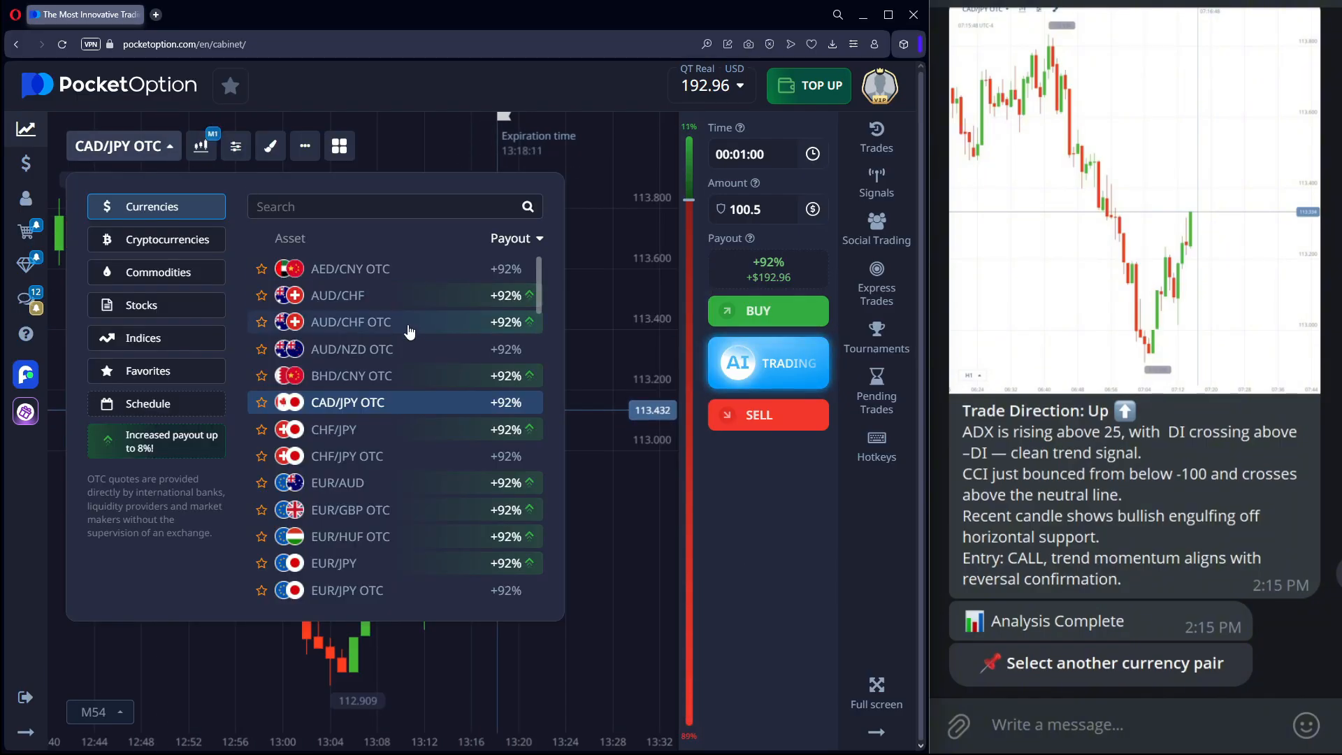
left_click(337, 295)
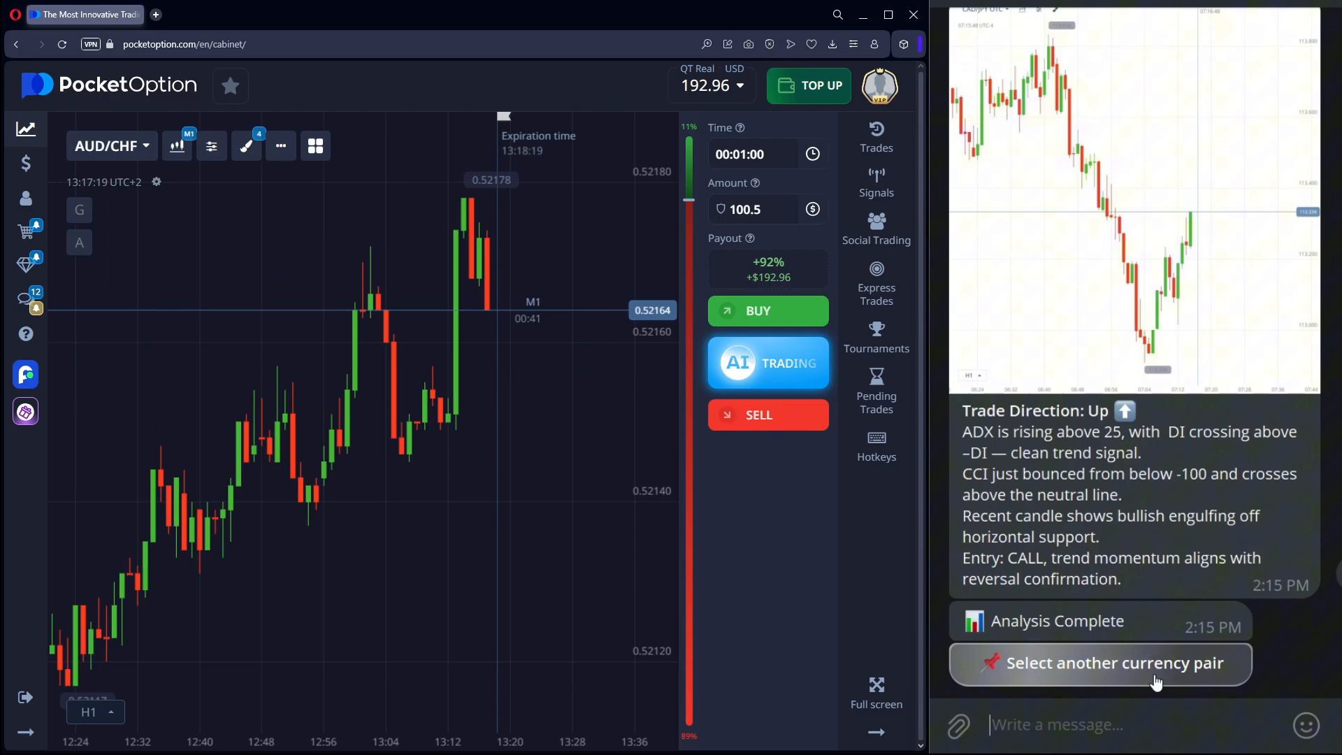
Run the bot's Real Market scan for AUD/CHF on 1 Minute, returning a Down call
left_click(1098, 662)
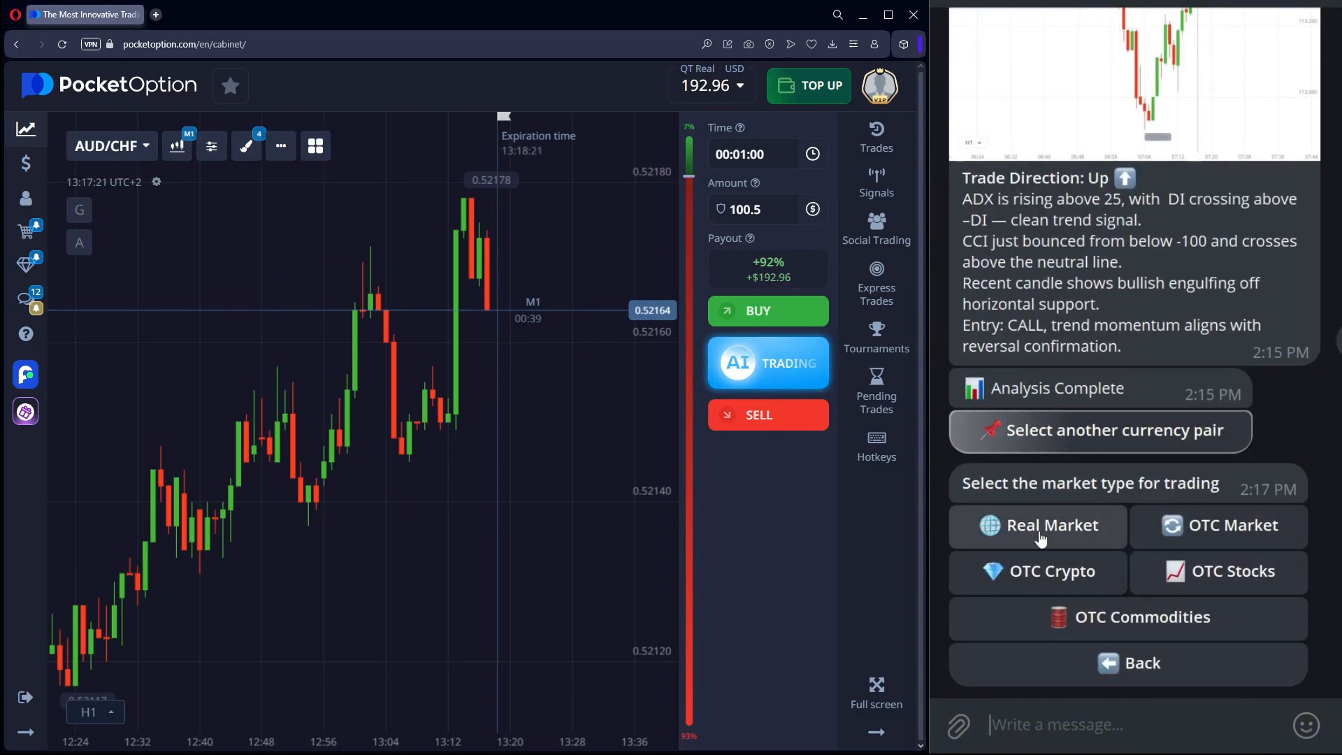
left_click(1036, 524)
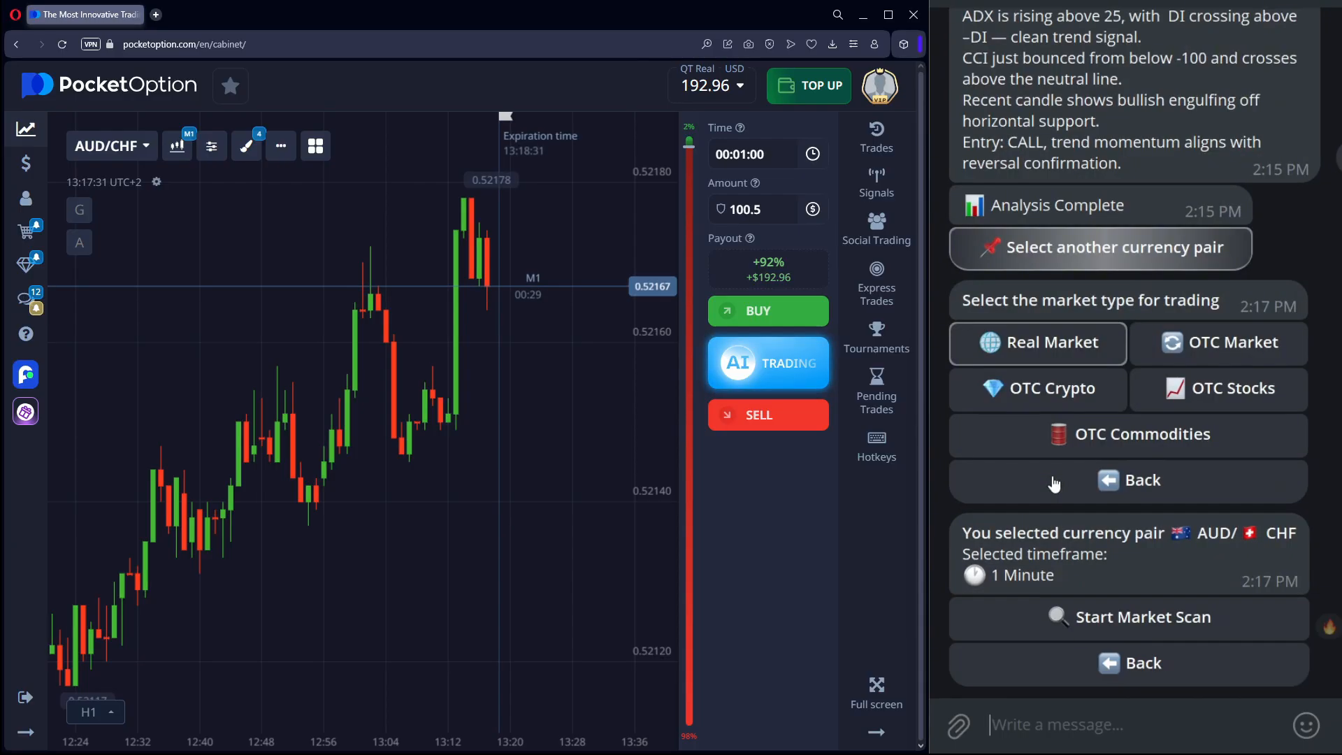
left_click(1142, 616)
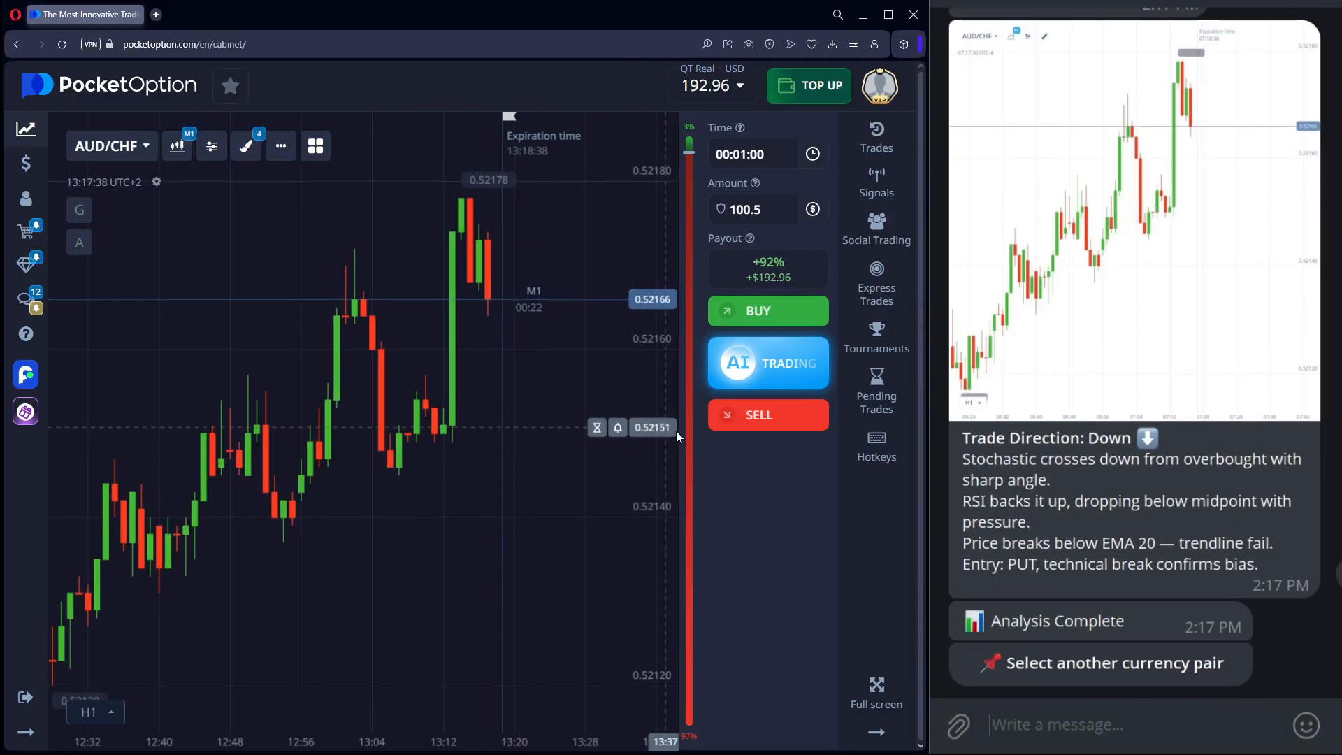
Place a $100.50 Down trade on AUD/CHF and add the Stochastic Oscillator and RSI indicators
left_click(767, 414)
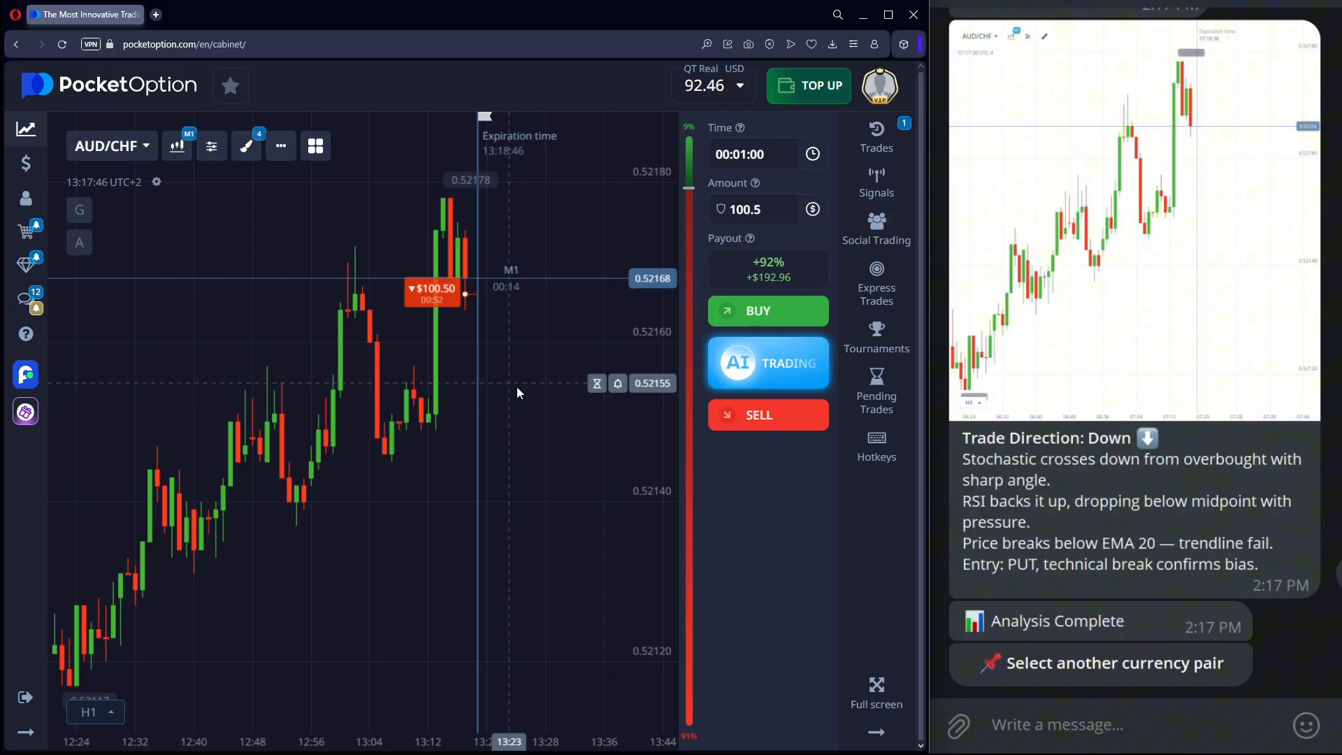
mouse_move(390, 457)
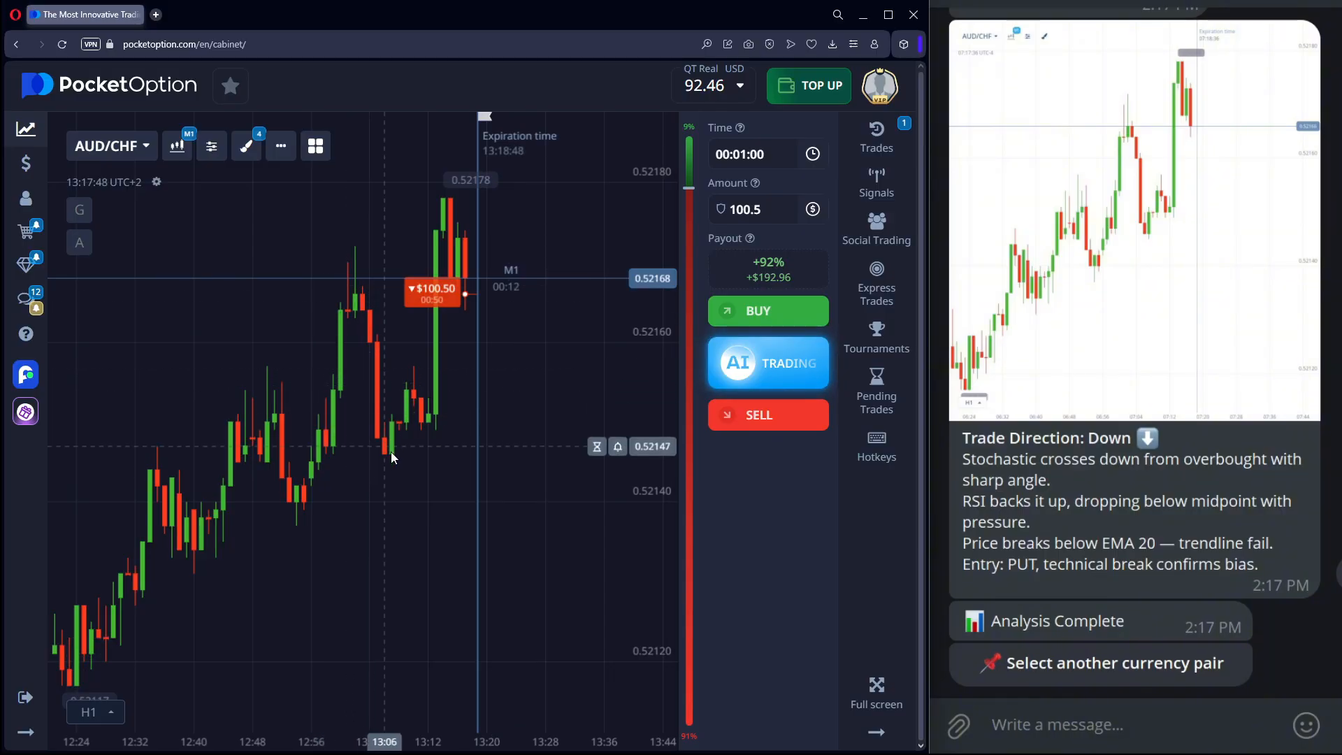
left_click(211, 145)
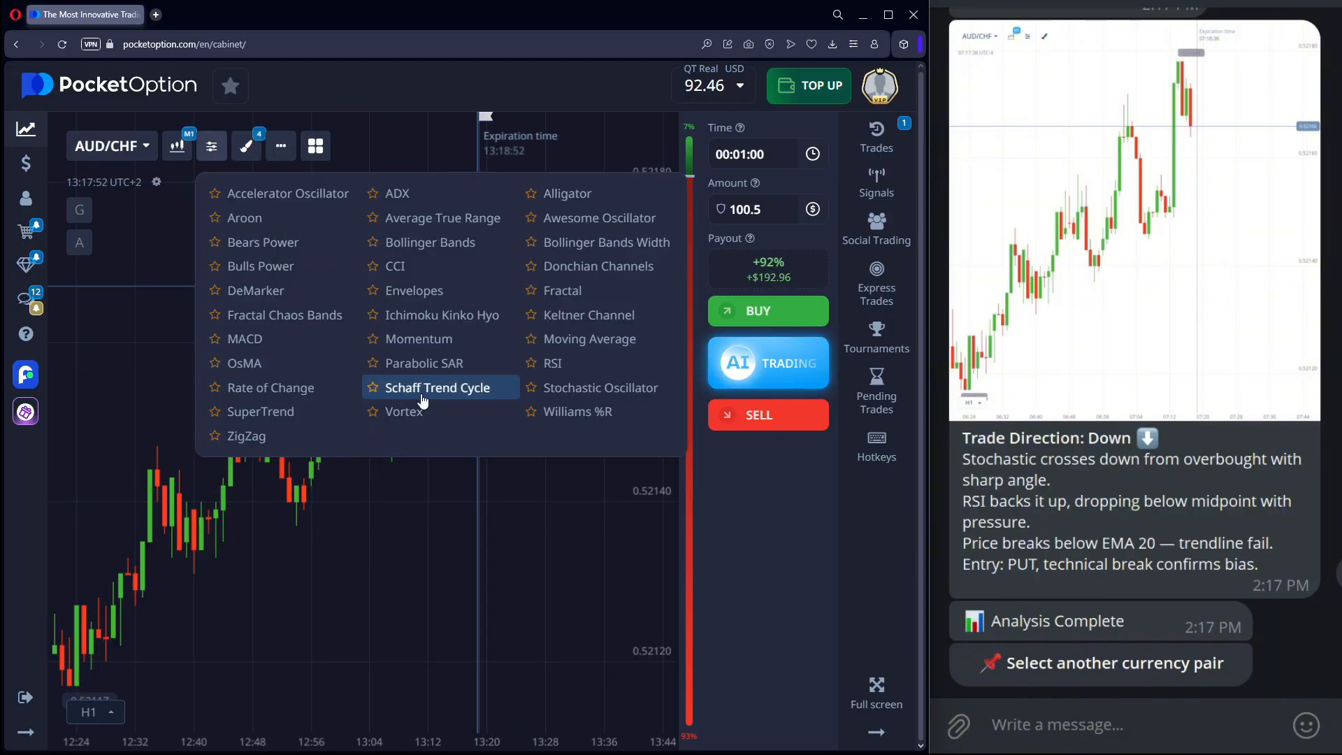
left_click(601, 387)
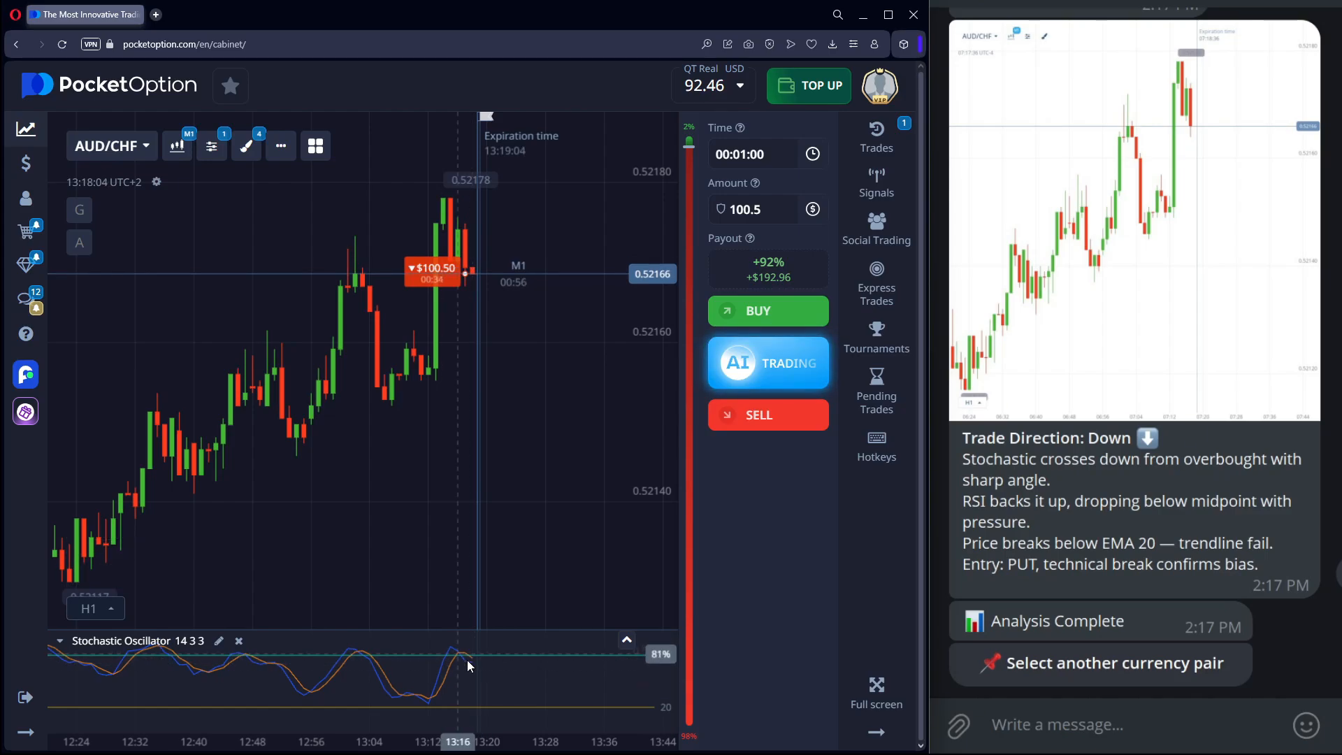
left_click(212, 145)
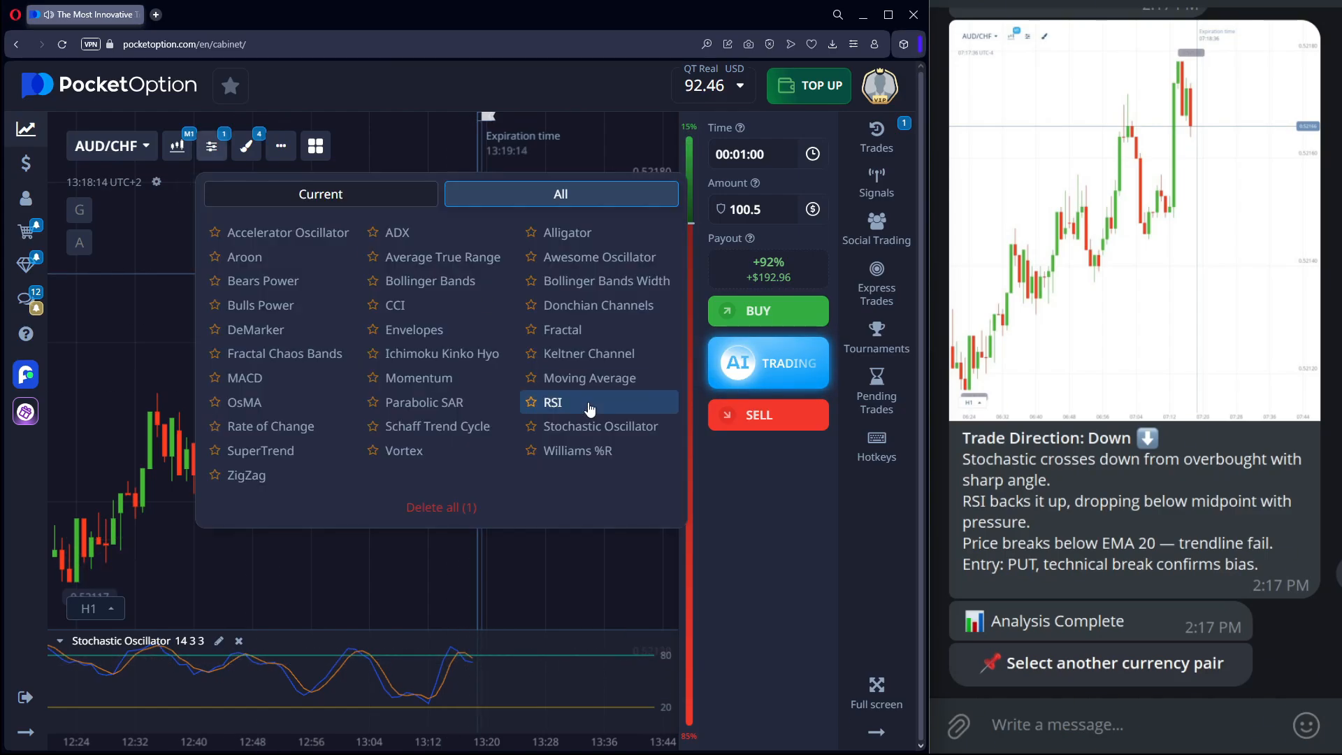
left_click(551, 403)
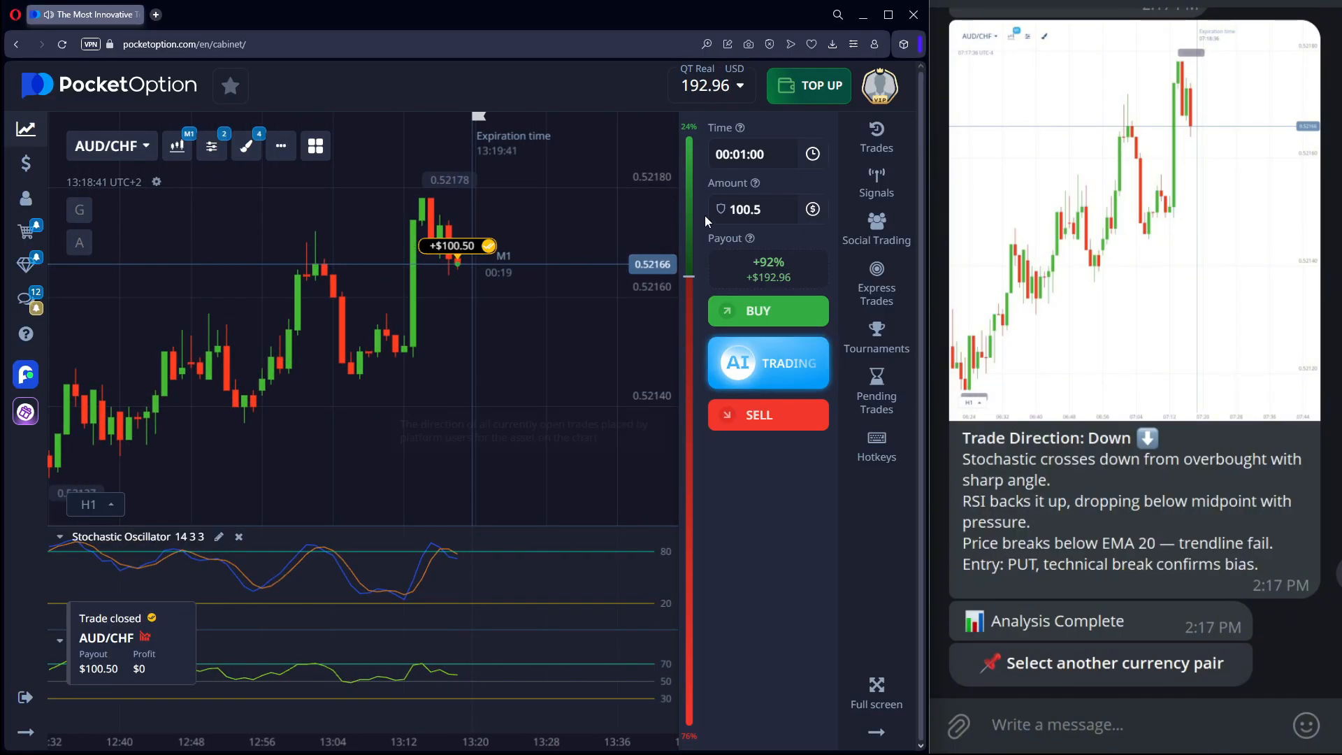
Sell AUD/CHF with the MAX amount, staking the full $192.96 balance
left_click(746, 209)
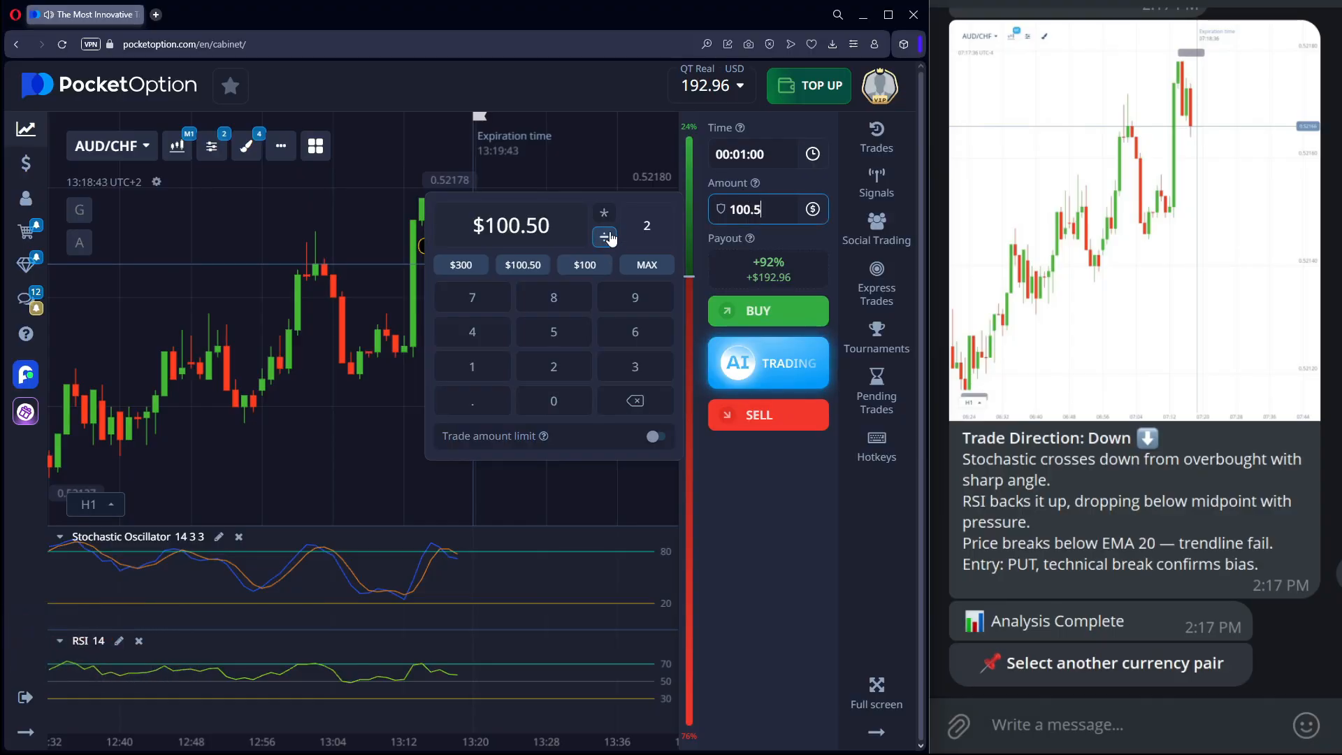
left_click(767, 414)
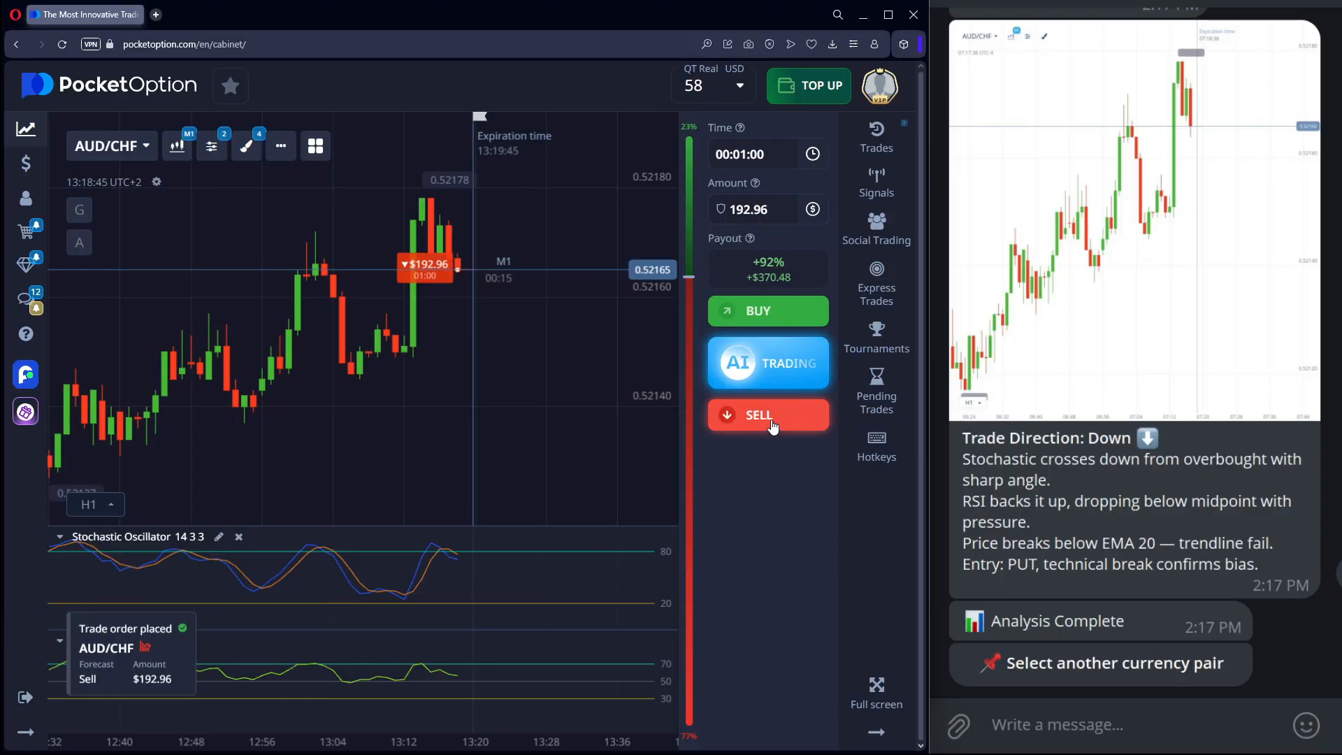
left_click(766, 415)
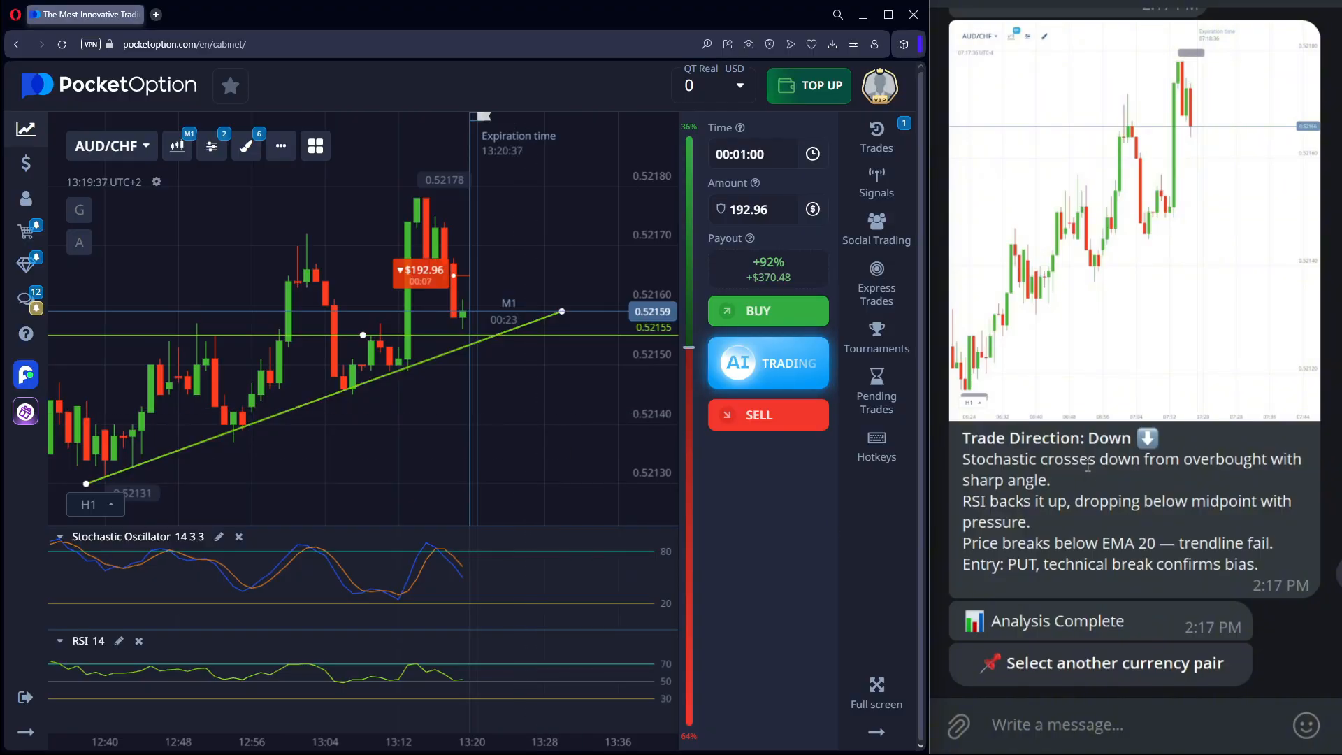
mouse_move(211, 145)
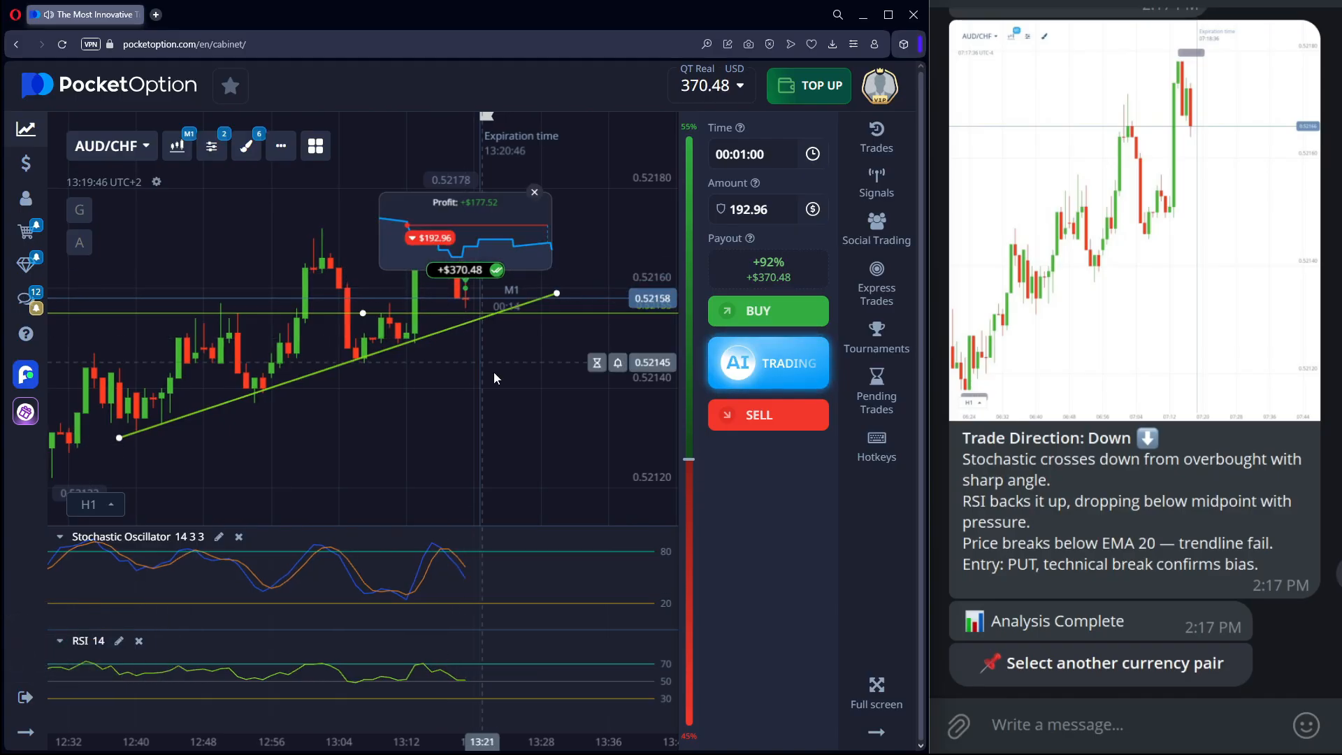
mouse_move(734, 531)
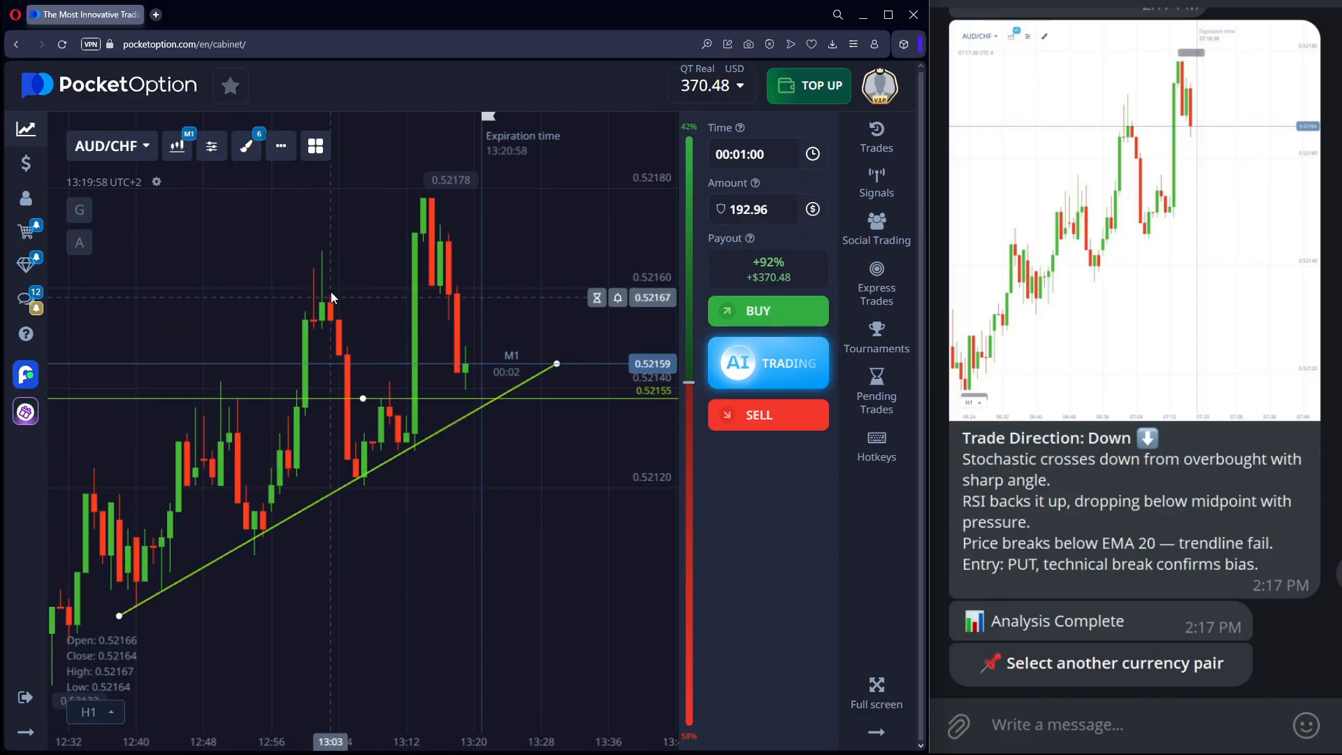
Delete all chart drawings, set the trade amount to $130, and bring up the asset list
left_click(246, 146)
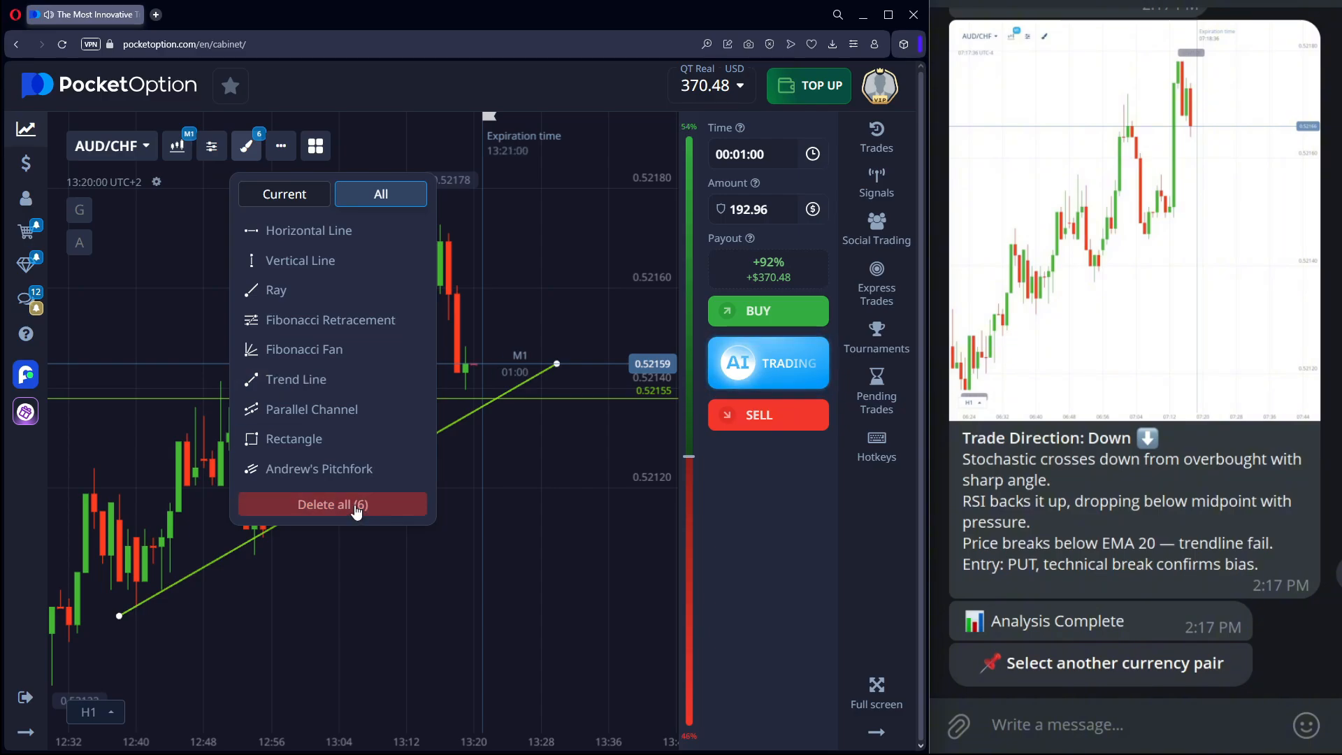
left_click(332, 504)
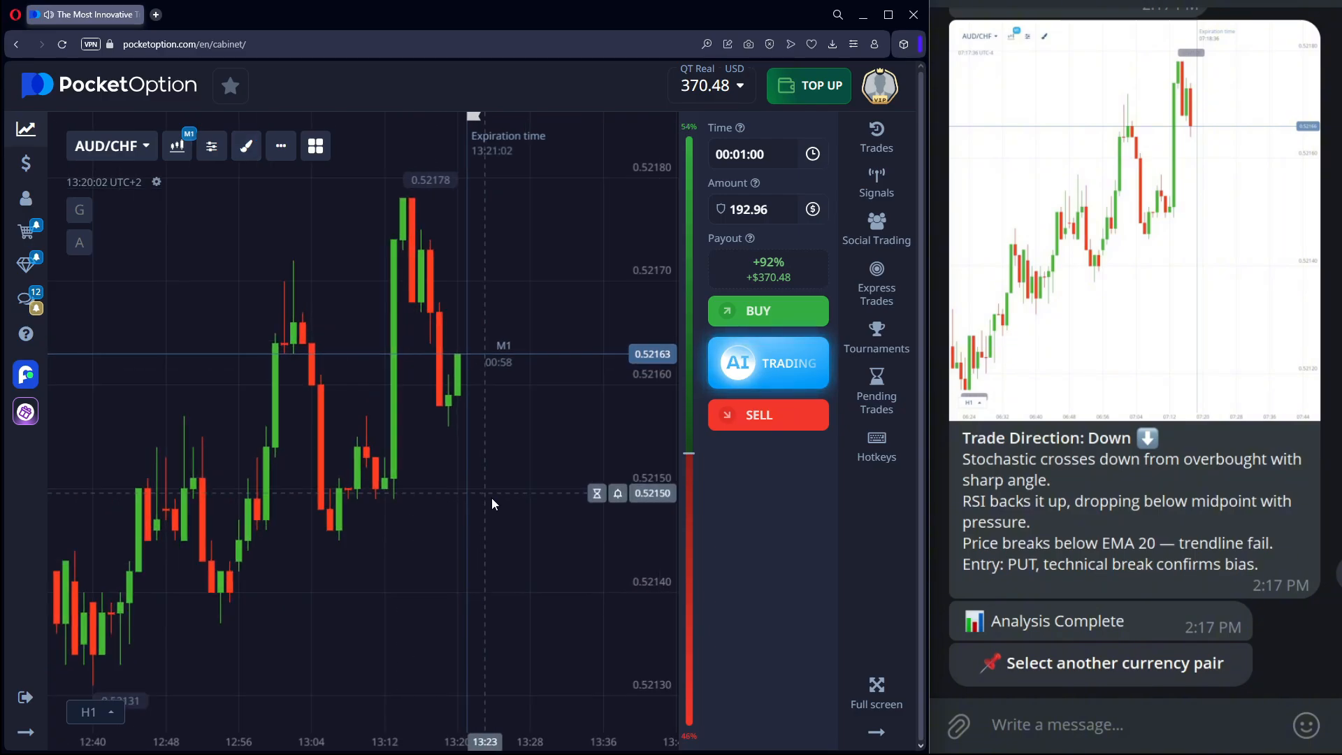
left_click(749, 209)
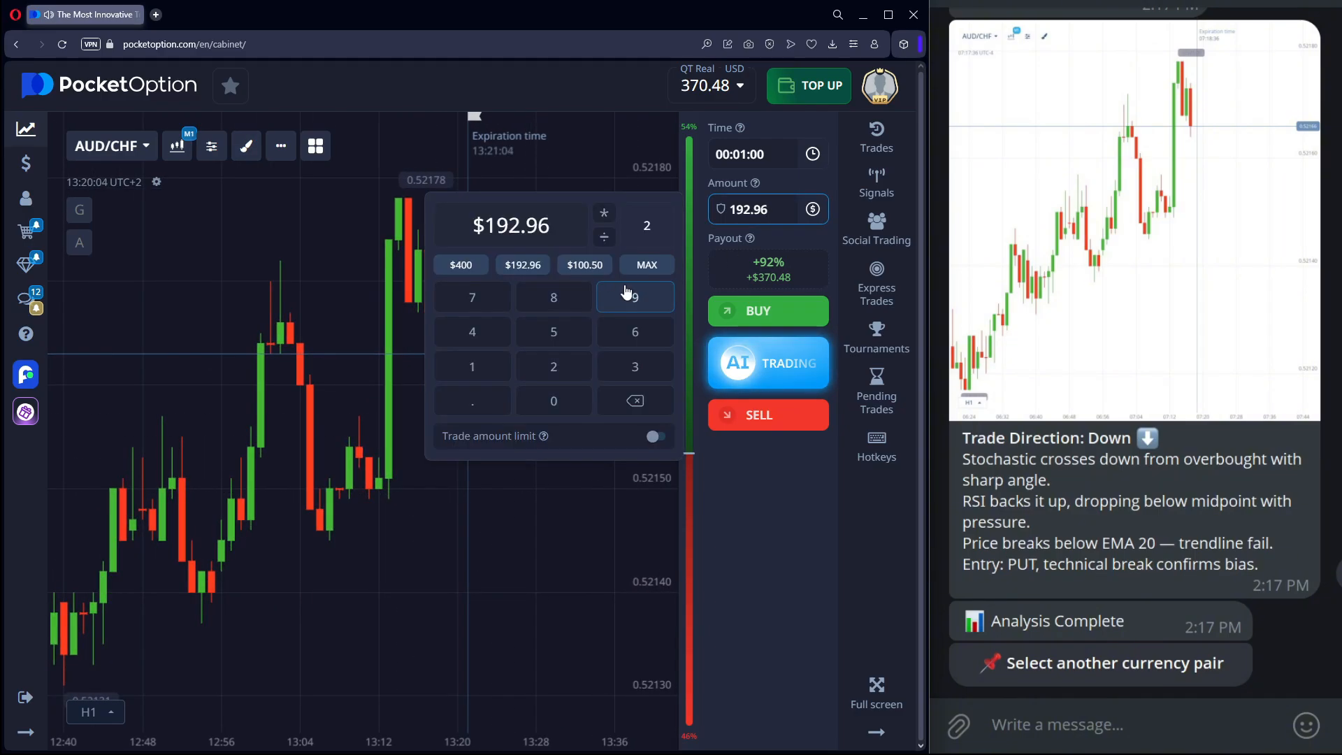
left_click(635, 402)
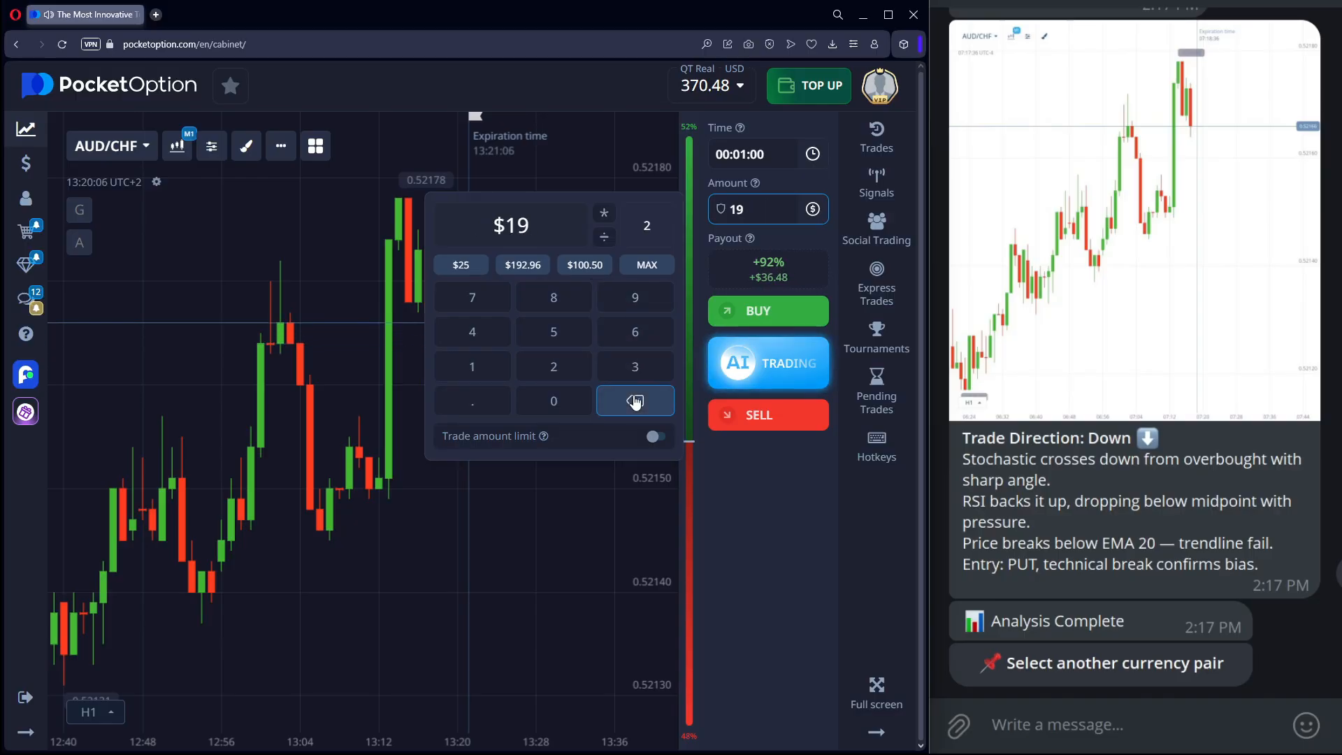
left_click(635, 401)
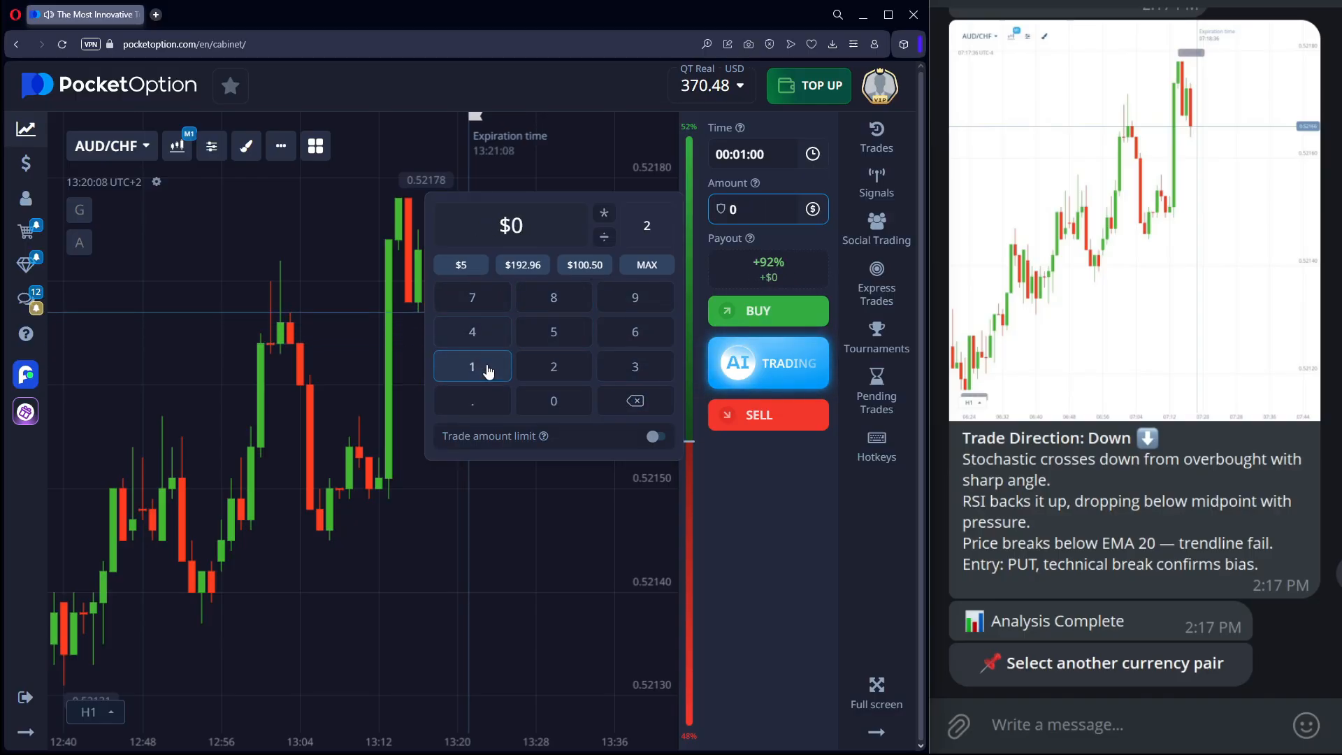
left_click(471, 365)
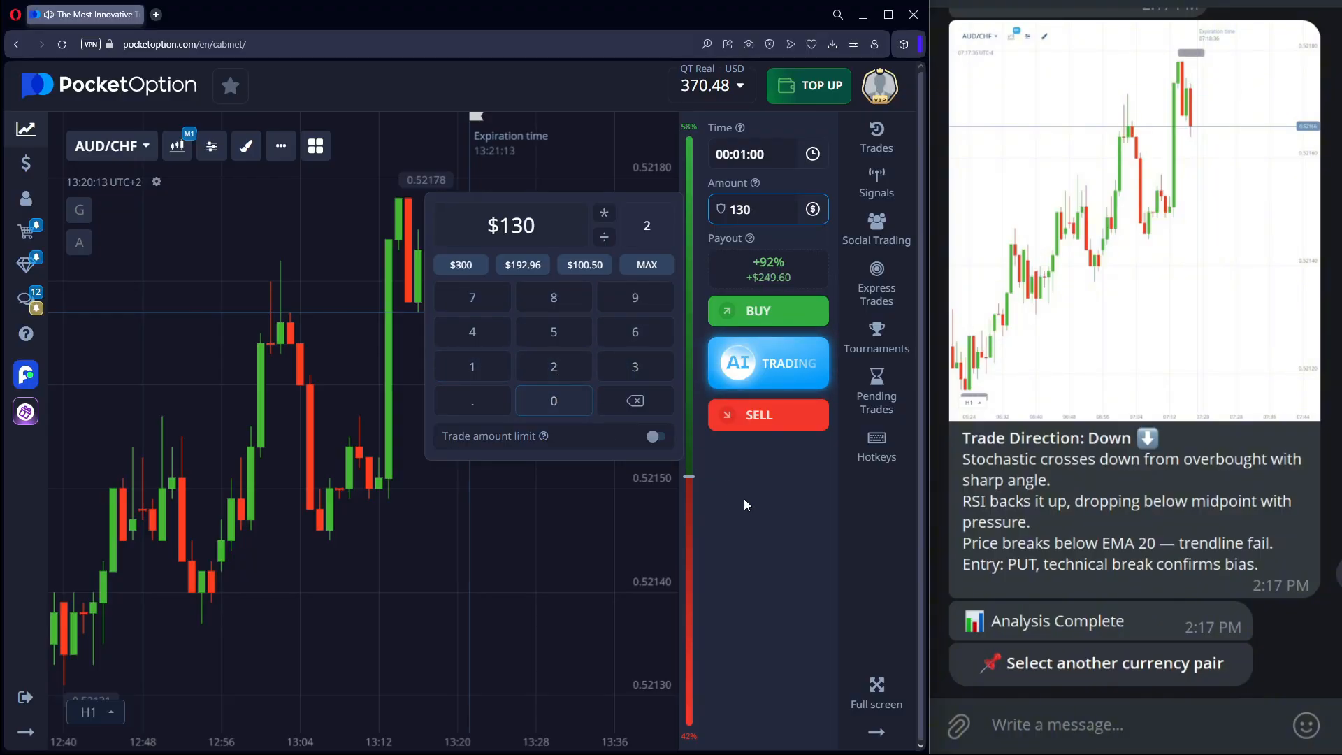
left_click(107, 145)
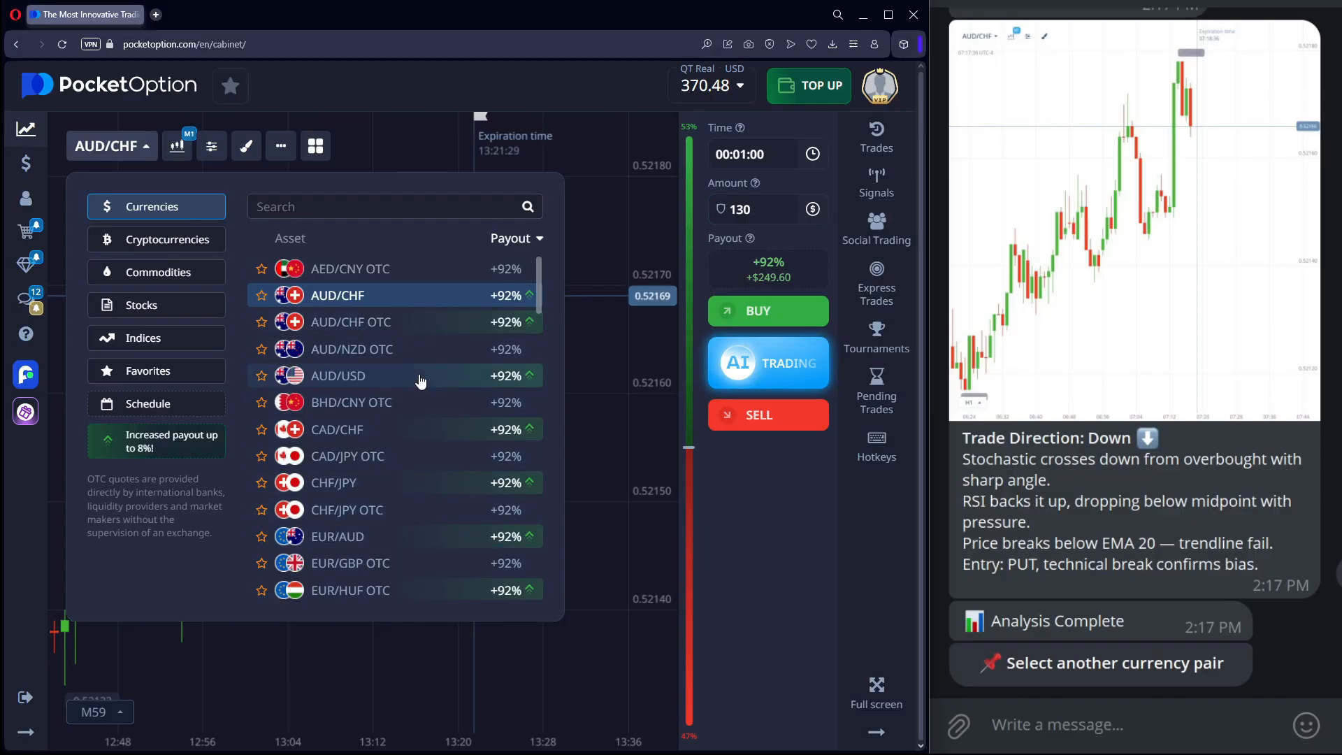
Switch the chart to CAD/CHF and request the bot's Real Market 1 Minute CAD/CHF analysis
left_click(336, 429)
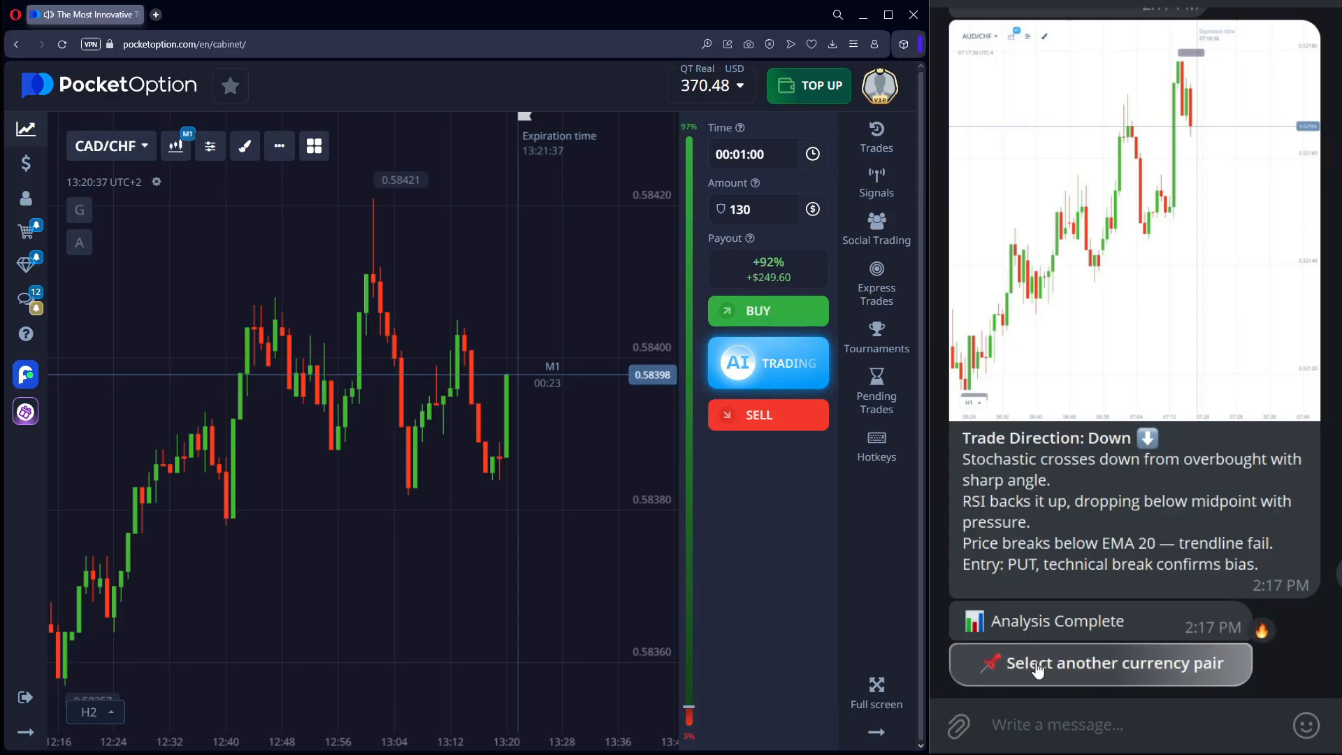
left_click(1100, 663)
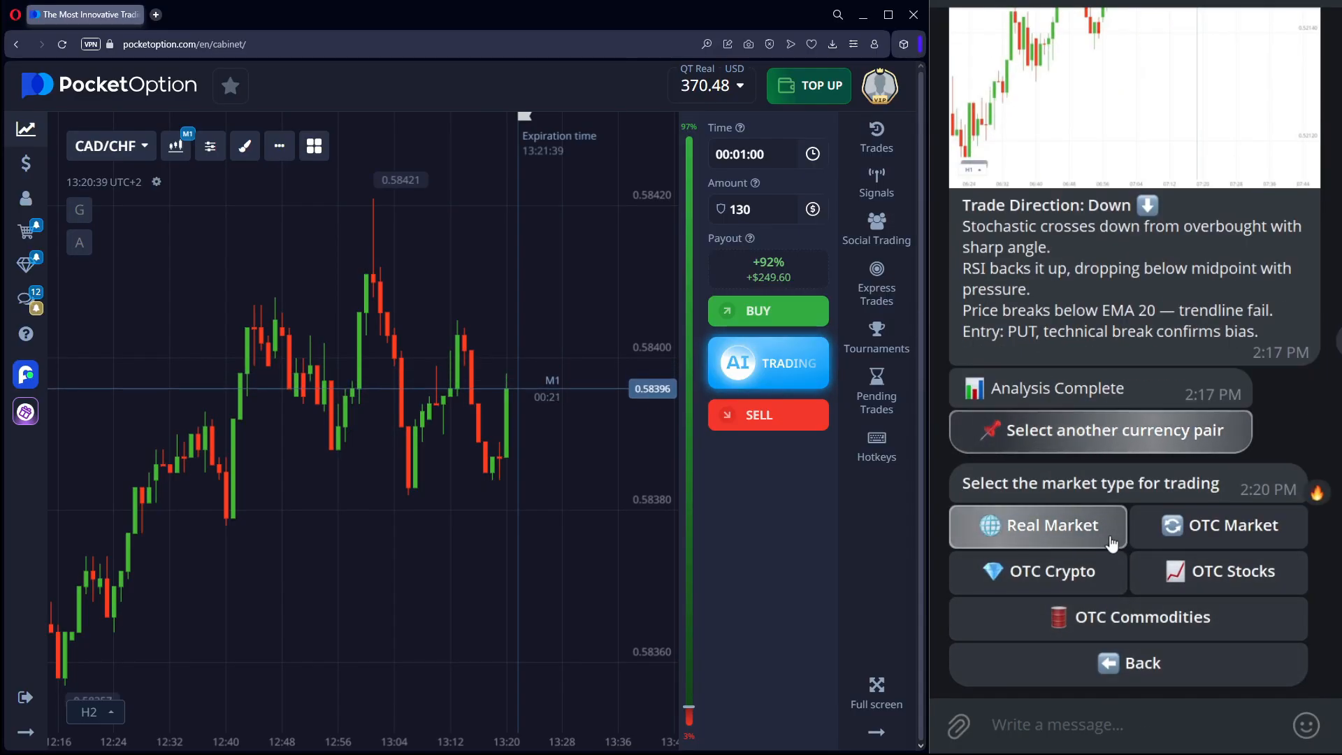
left_click(1038, 524)
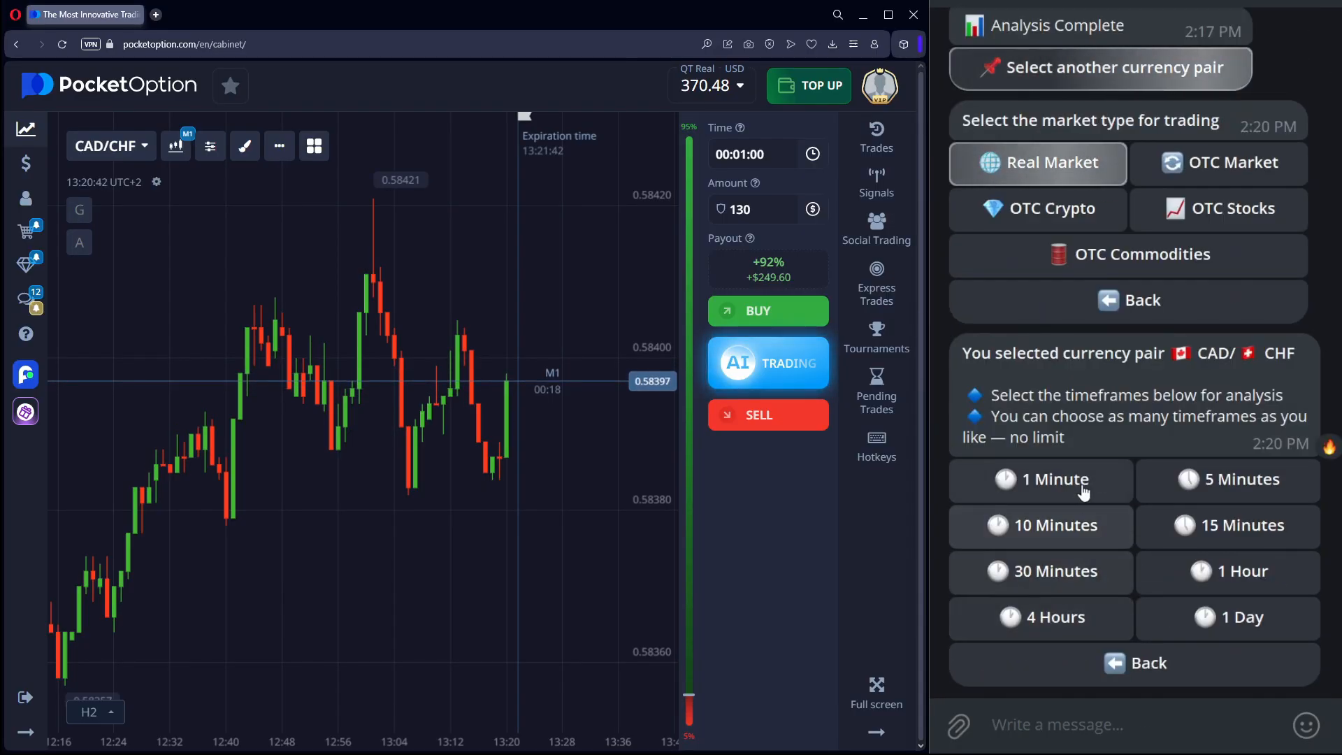
left_click(1041, 479)
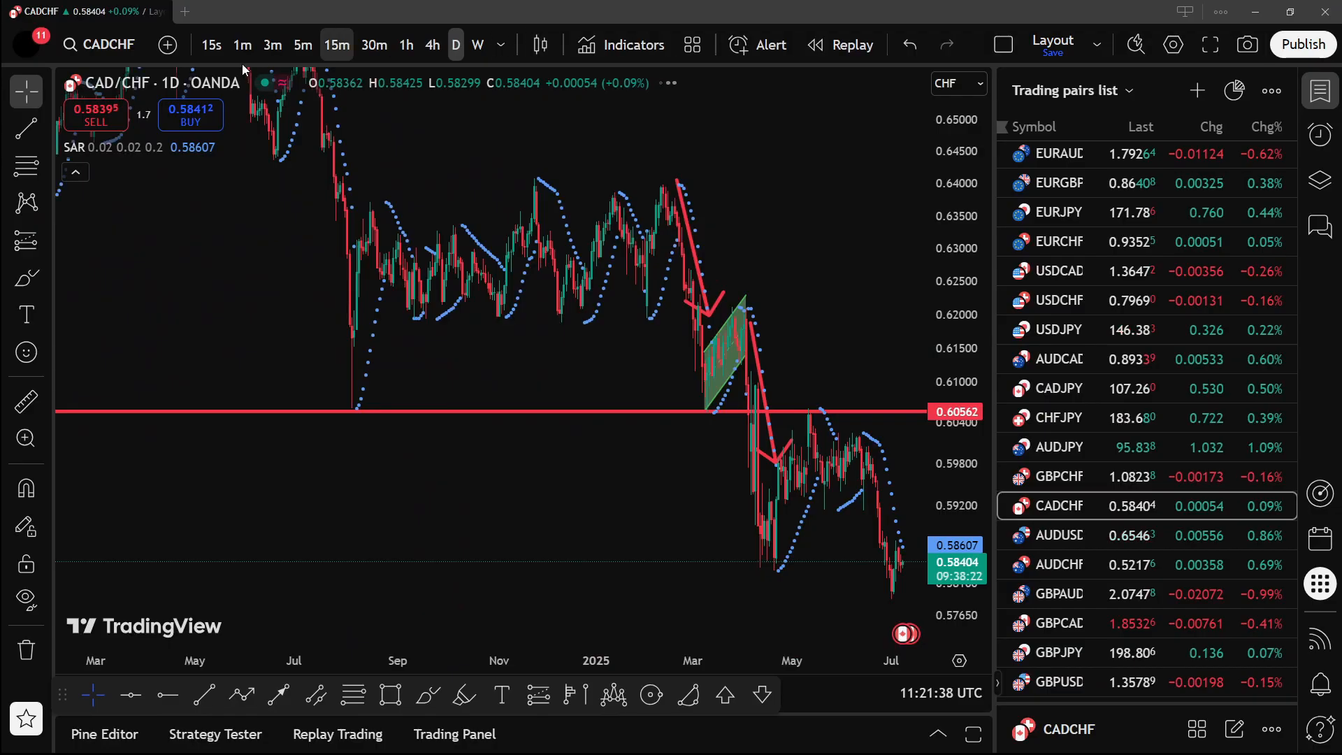
Add the On Balance Volume indicator to the TradingView CAD/CHF chart via an 'obv' search
left_click(631, 44)
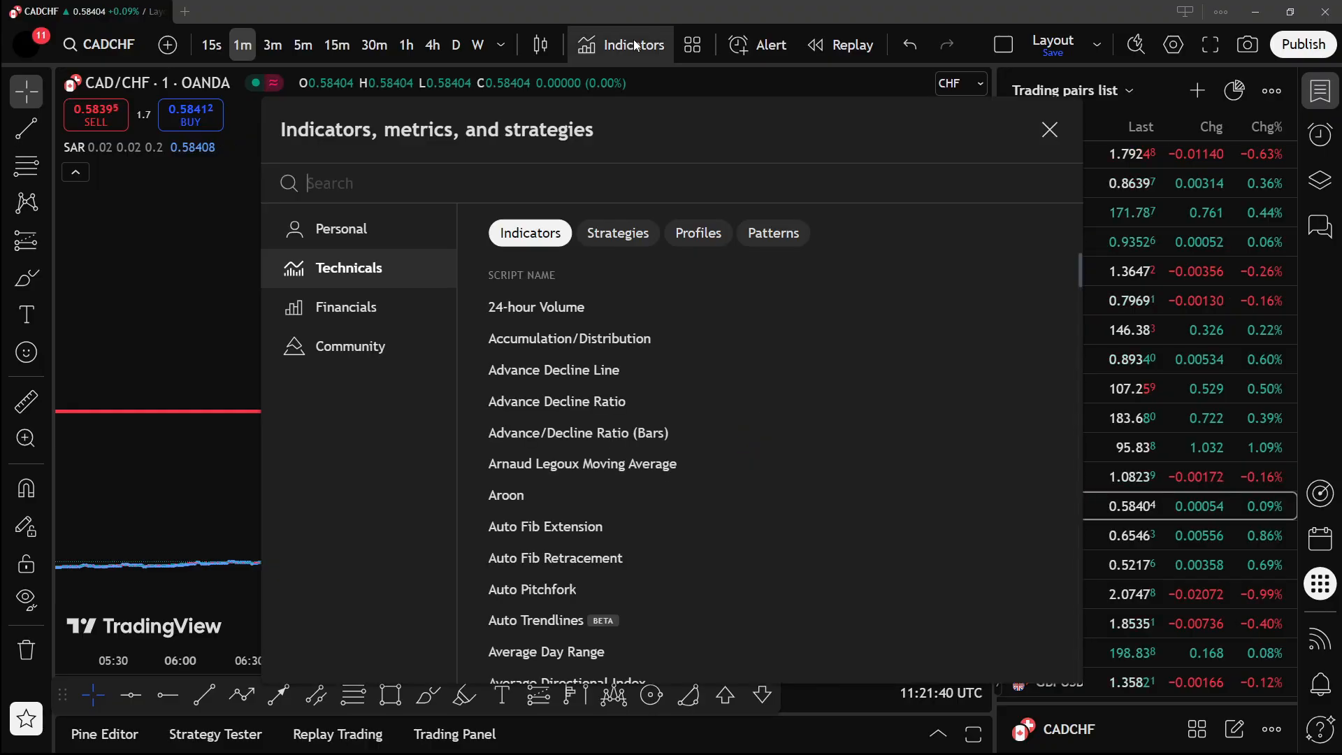
type("obv")
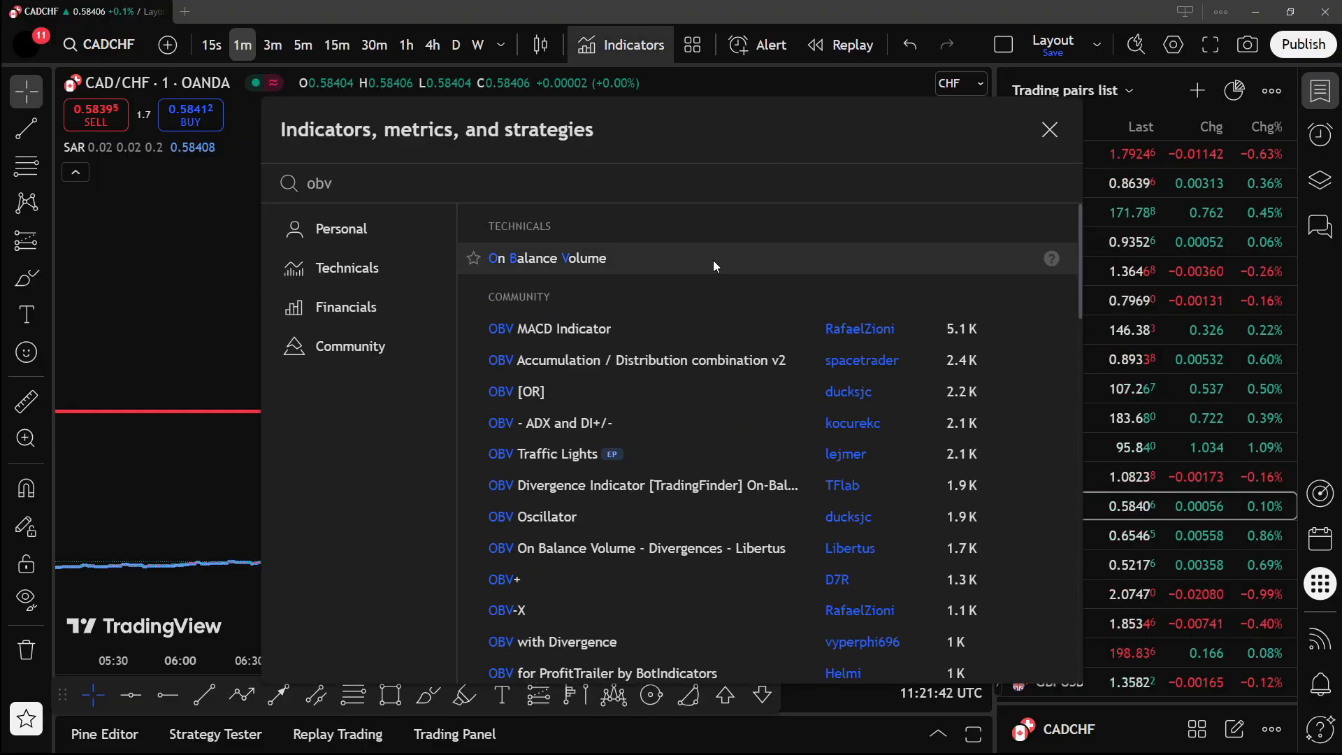
left_click(547, 257)
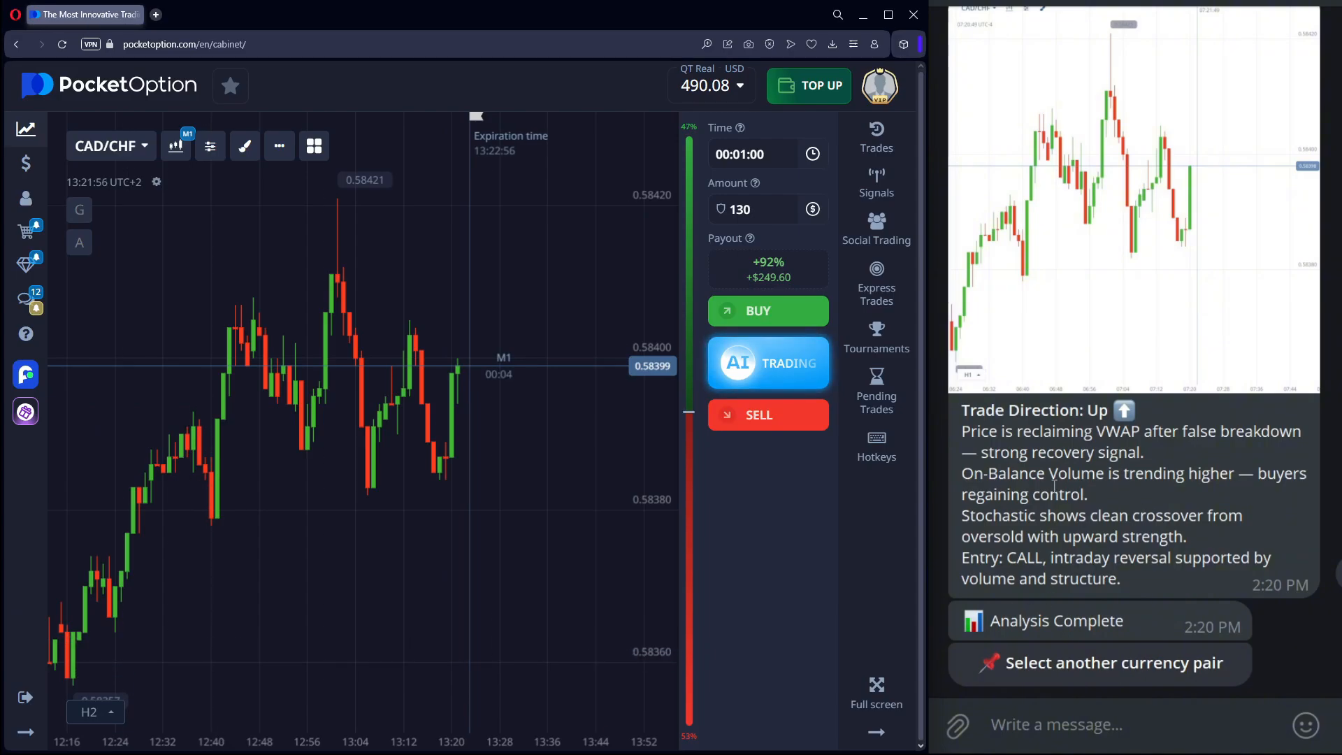
mouse_move(483, 374)
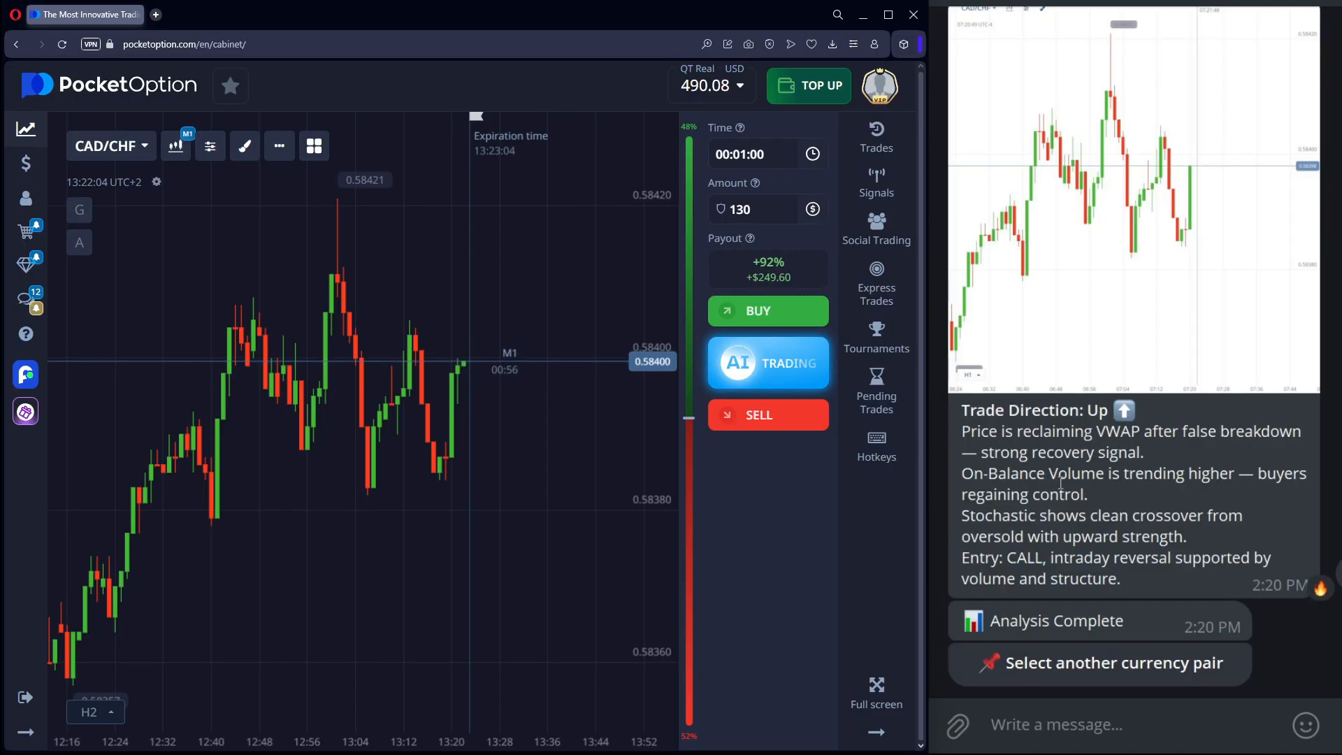
Add the Stochastic Oscillator panel beneath the CAD/CHF chart with balance at $490.08
left_click(209, 146)
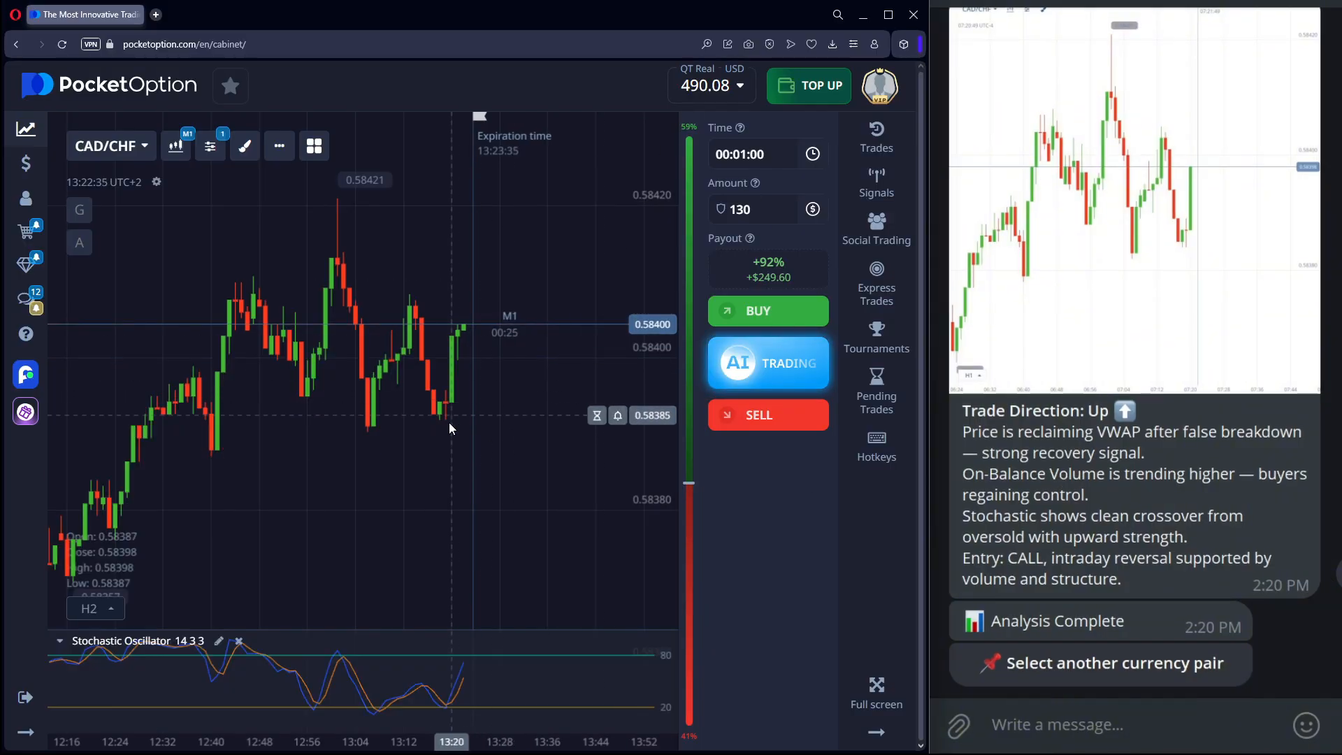
mouse_move(489, 464)
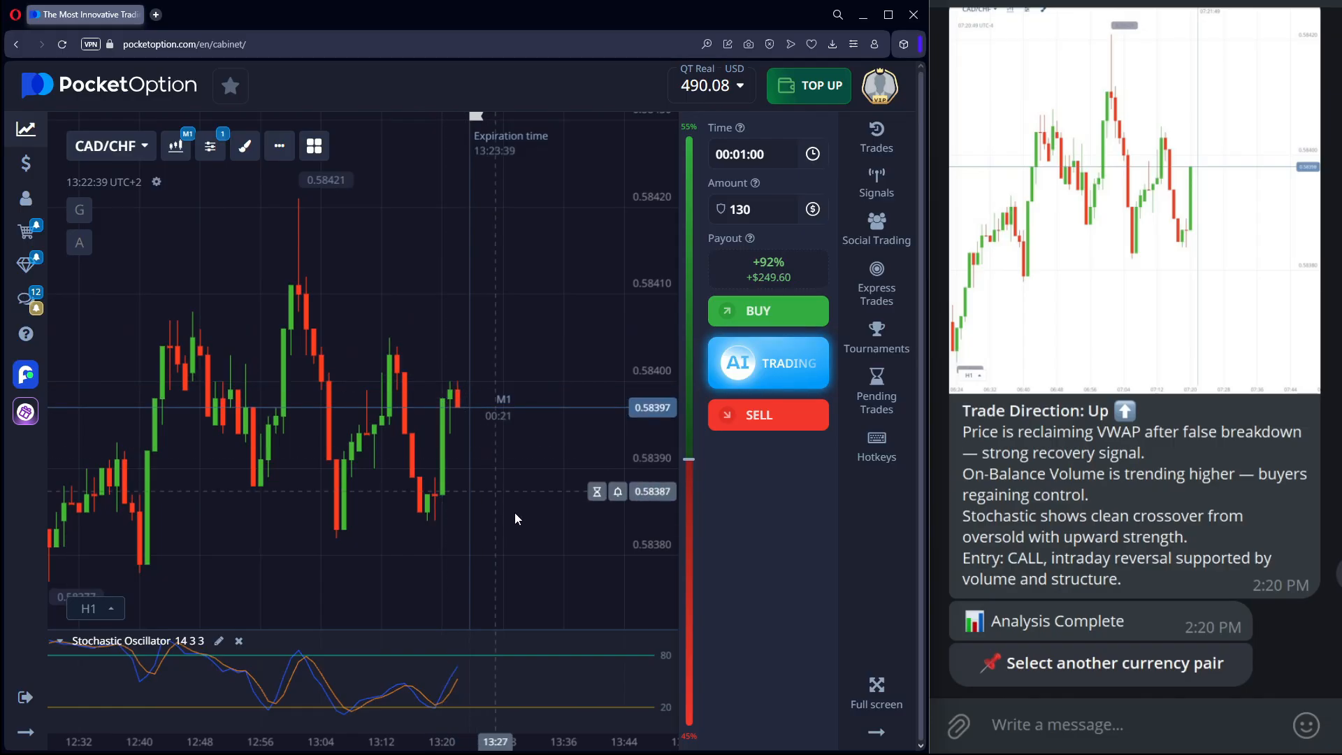
mouse_move(765, 563)
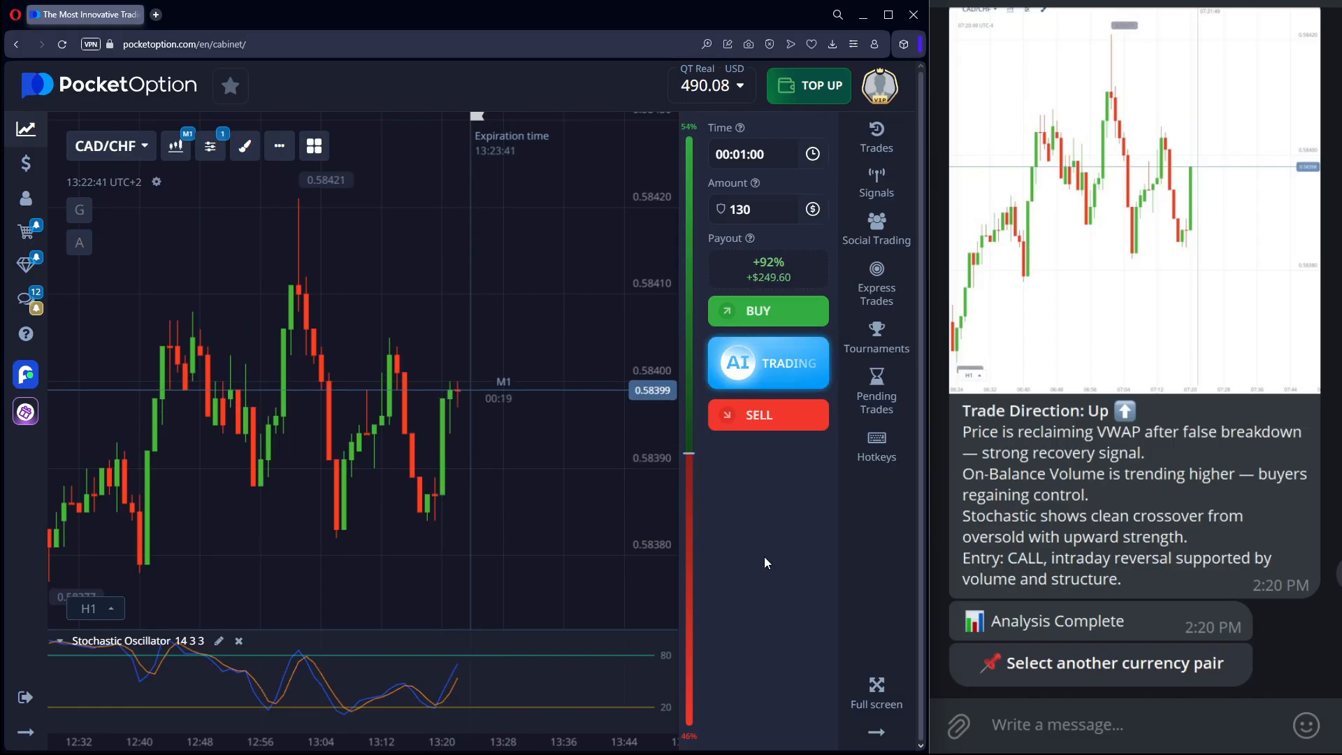